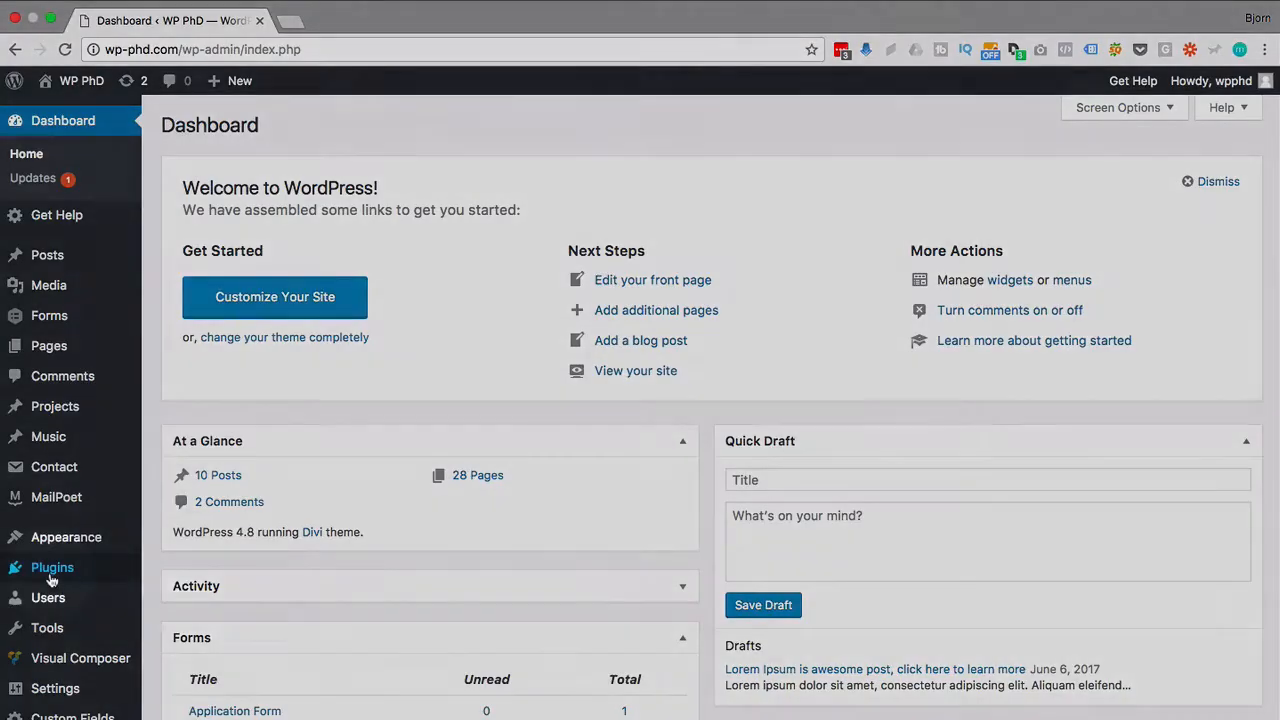
mouse_move(52, 567)
type("q2w3 stic")
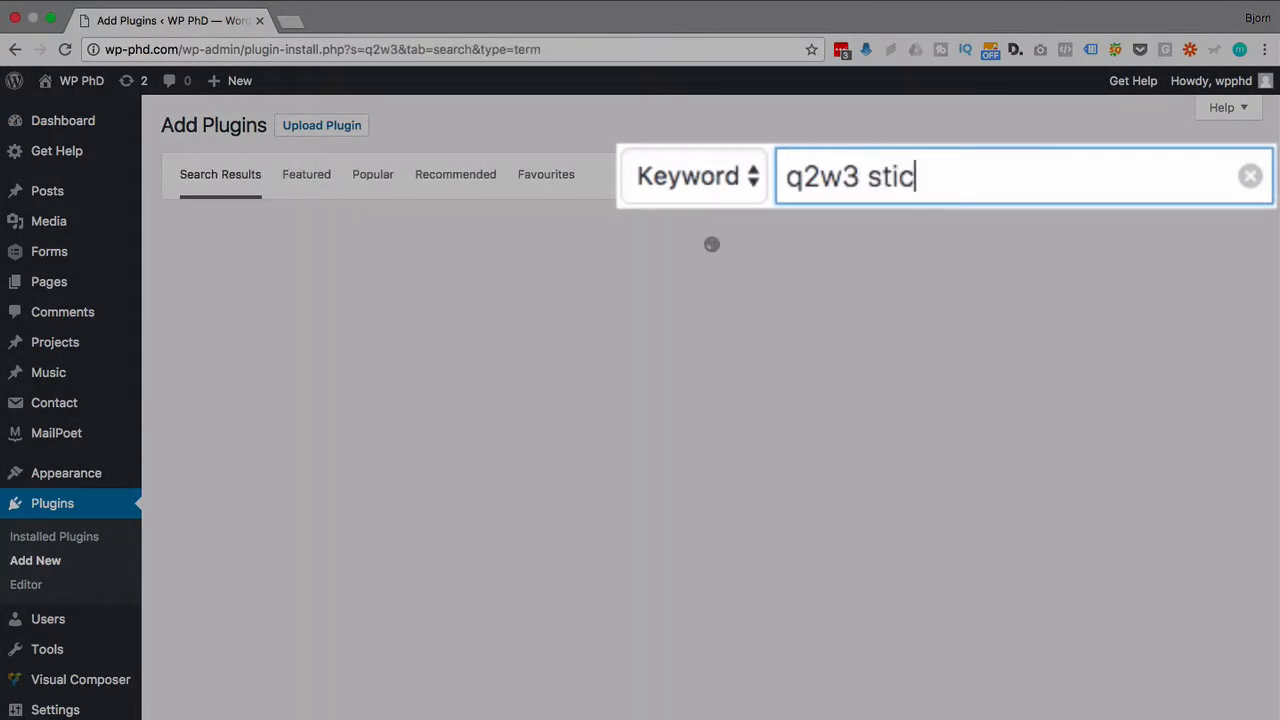
- Search plugins for 'q2w3 sticky widget', then install and activate Q2W3 Fixed Widget
type("ky widget")
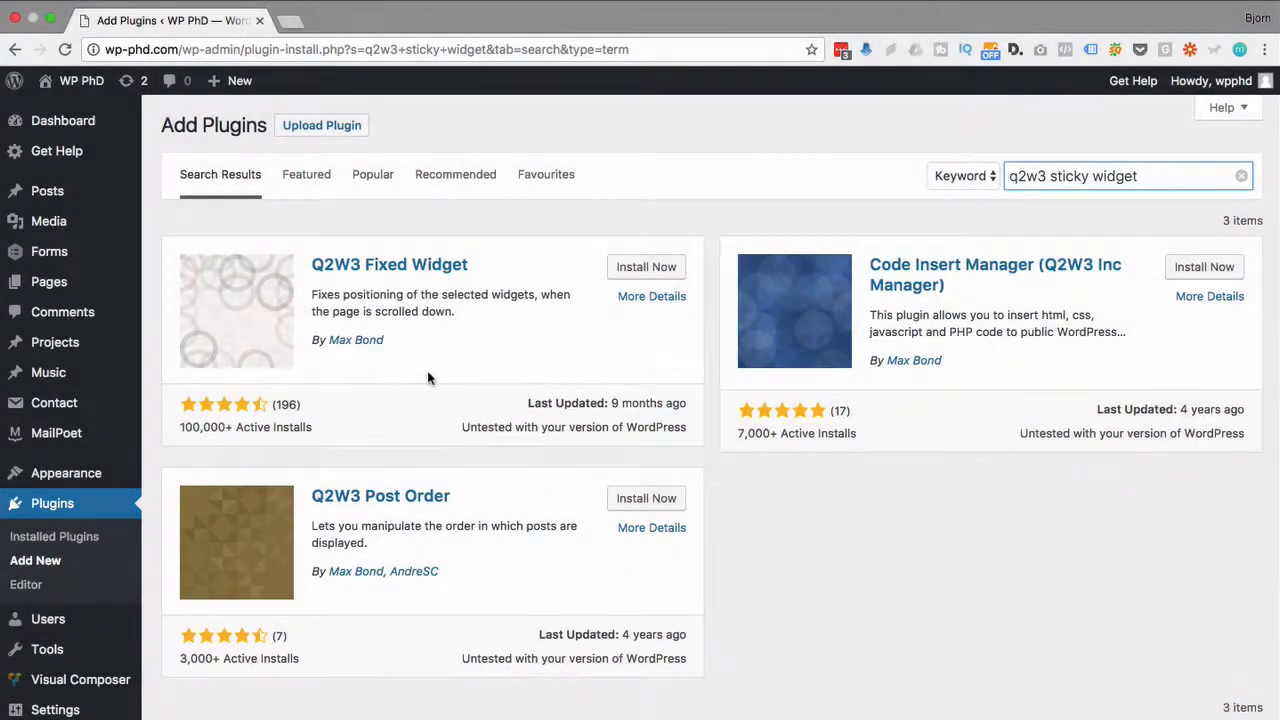
mouse_move(628, 334)
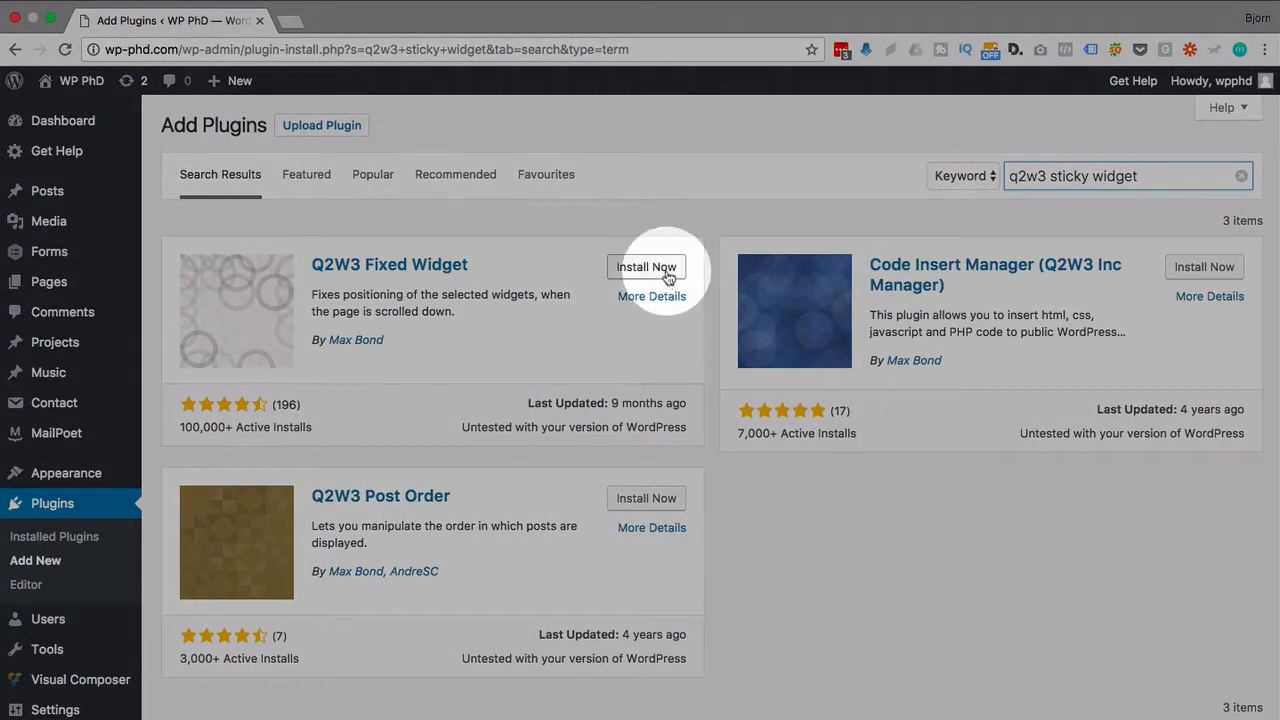
left_click(646, 267)
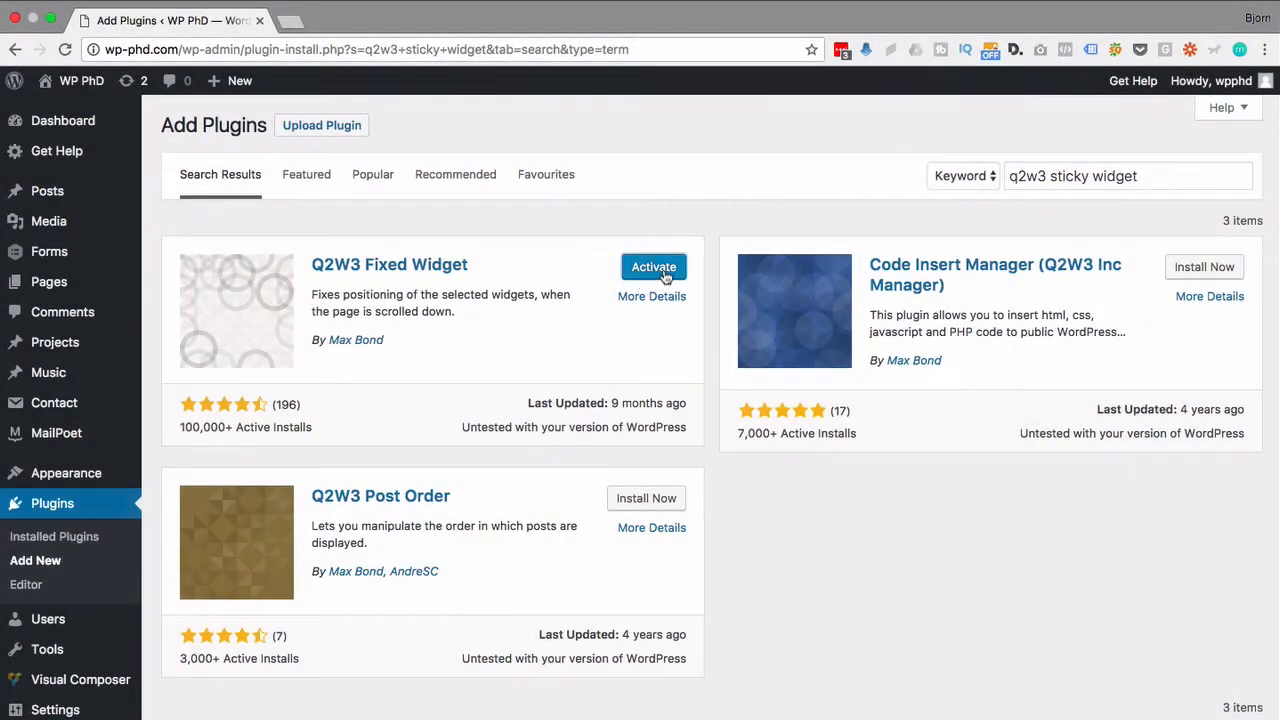
left_click(653, 267)
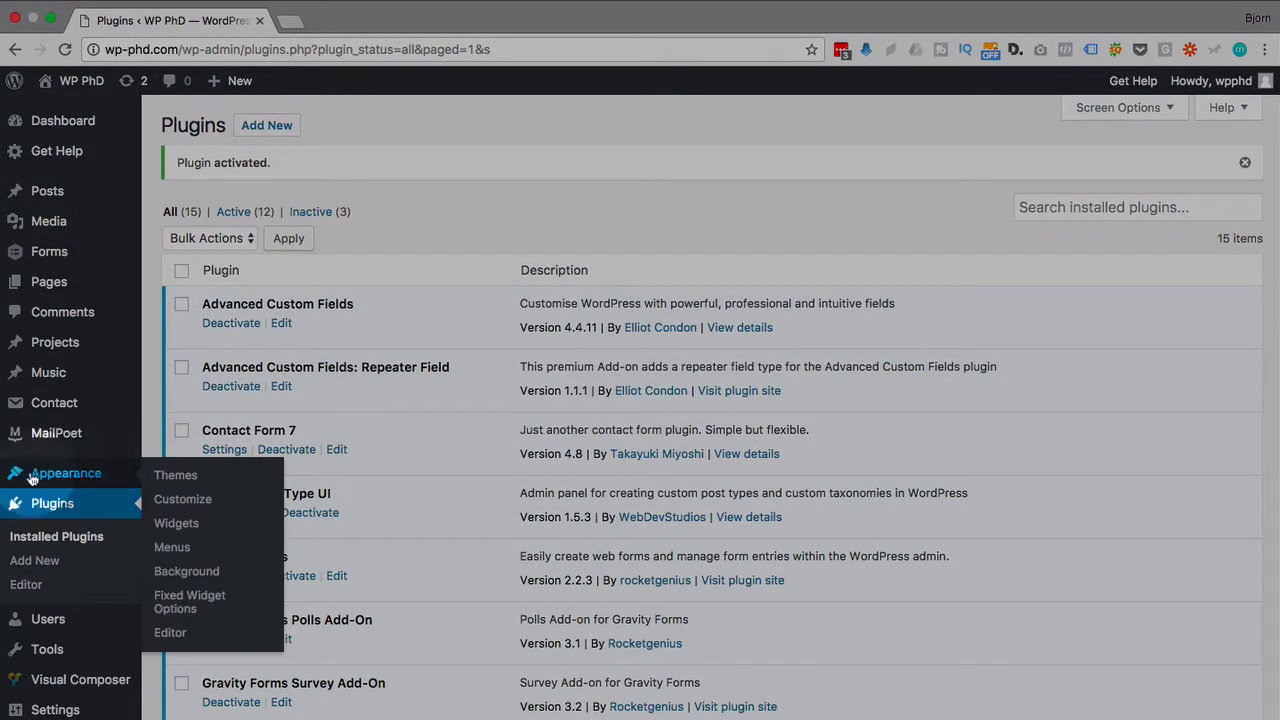
mouse_move(189, 601)
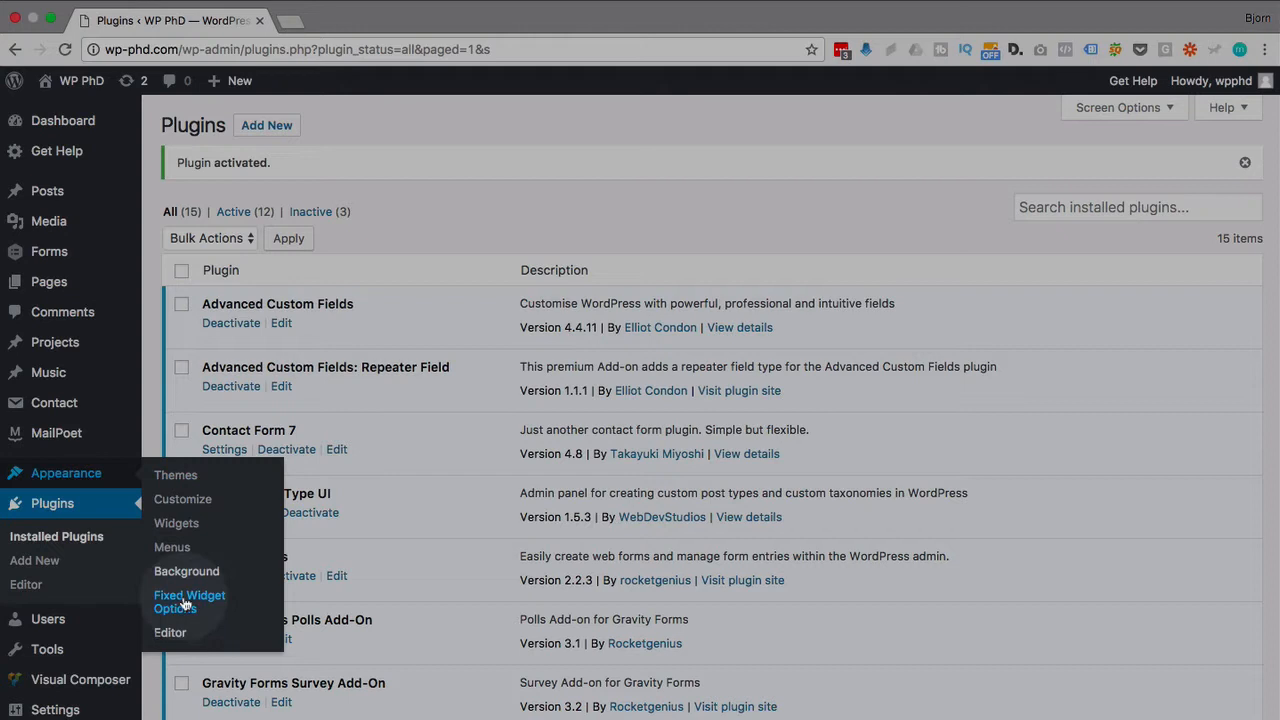
mouse_move(183, 608)
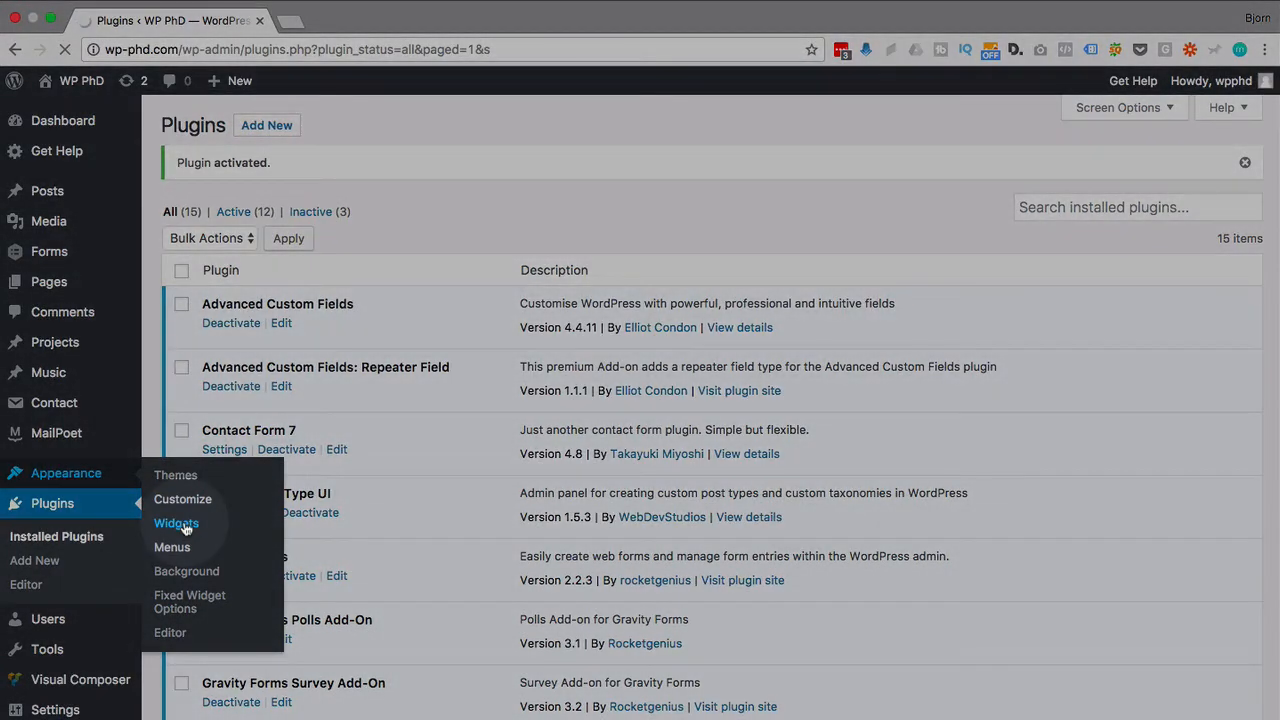
- Go to Appearance > Widgets in the admin sidebar
left_click(176, 523)
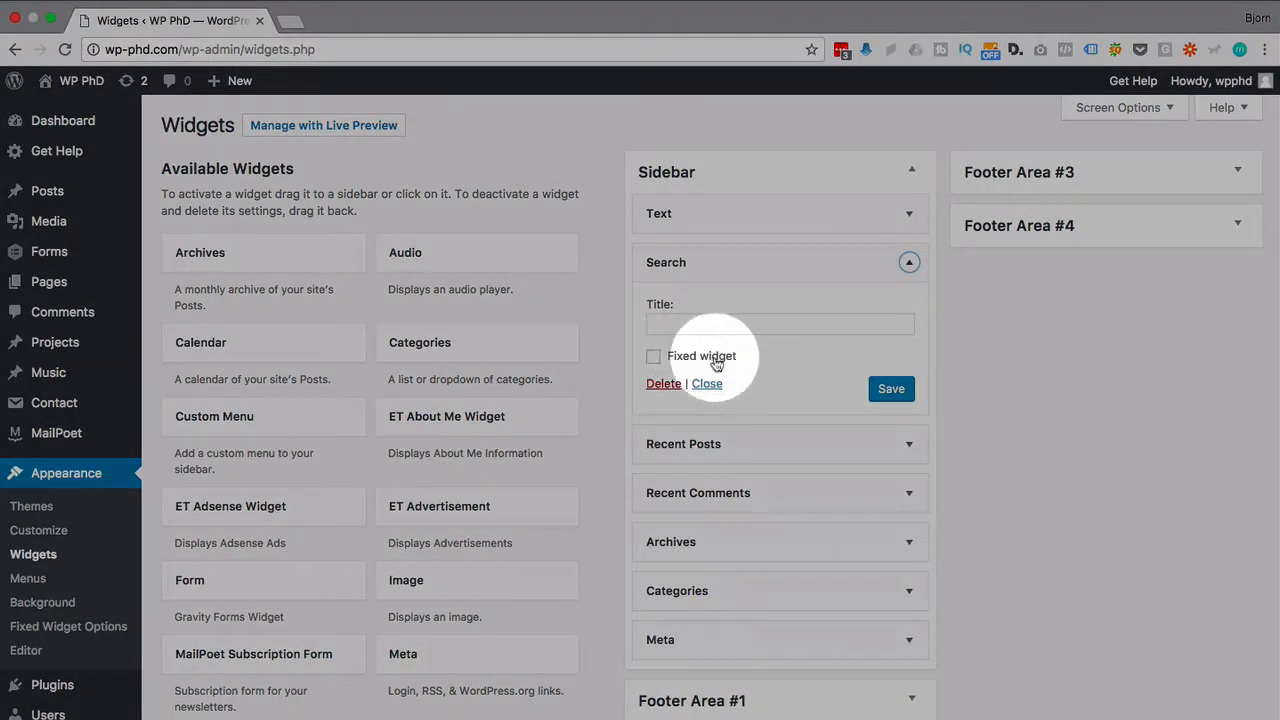
- Expand the Sidebar's Archives widget and tick its Fixed widget checkbox
left_click(706, 383)
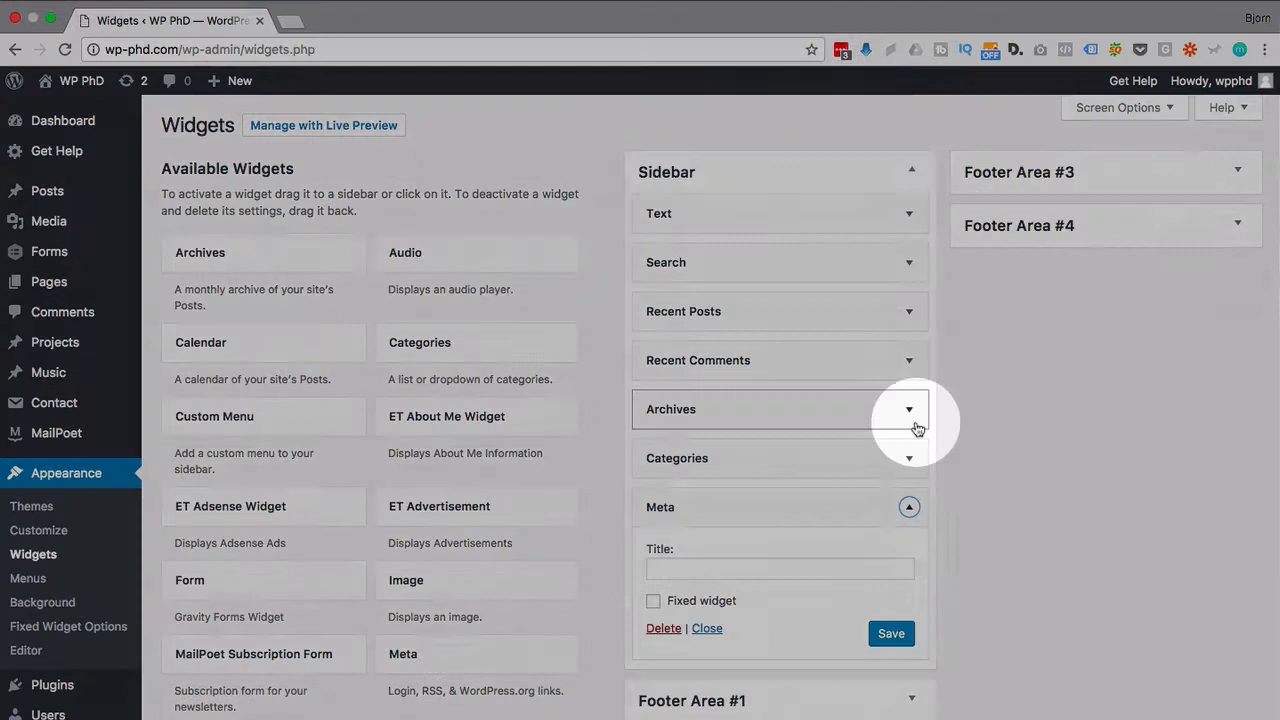
left_click(908, 409)
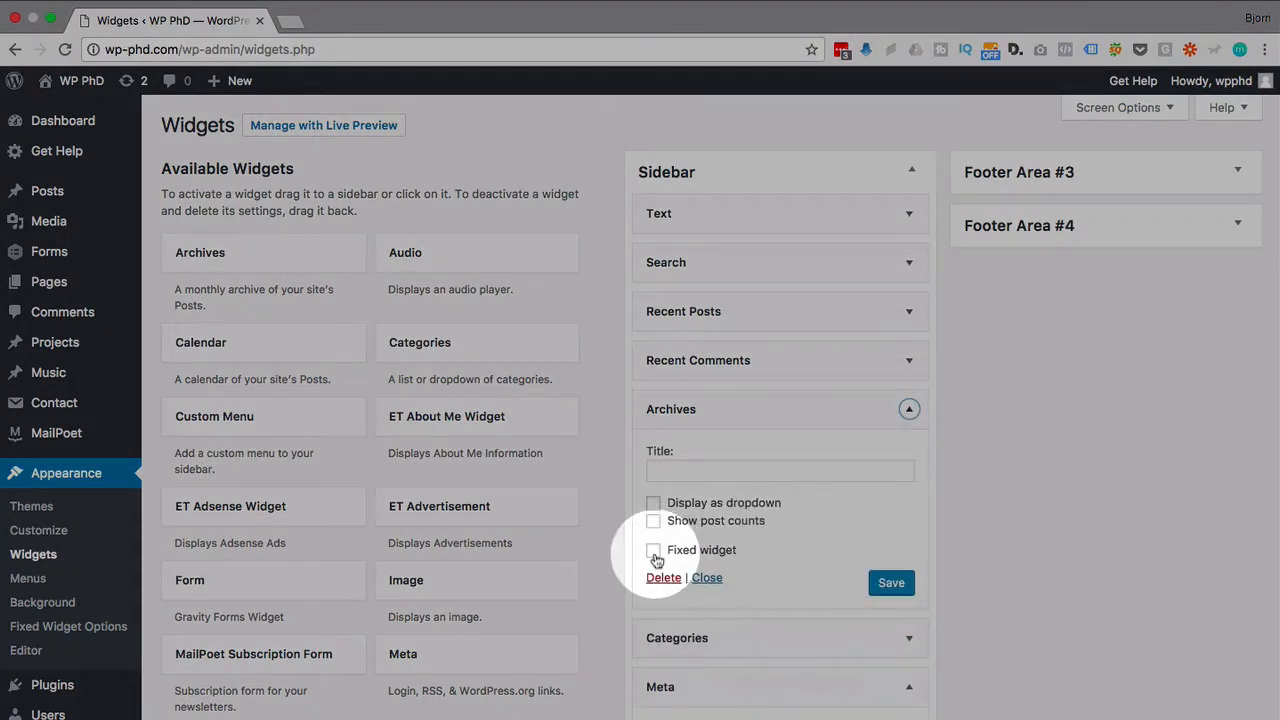
left_click(653, 550)
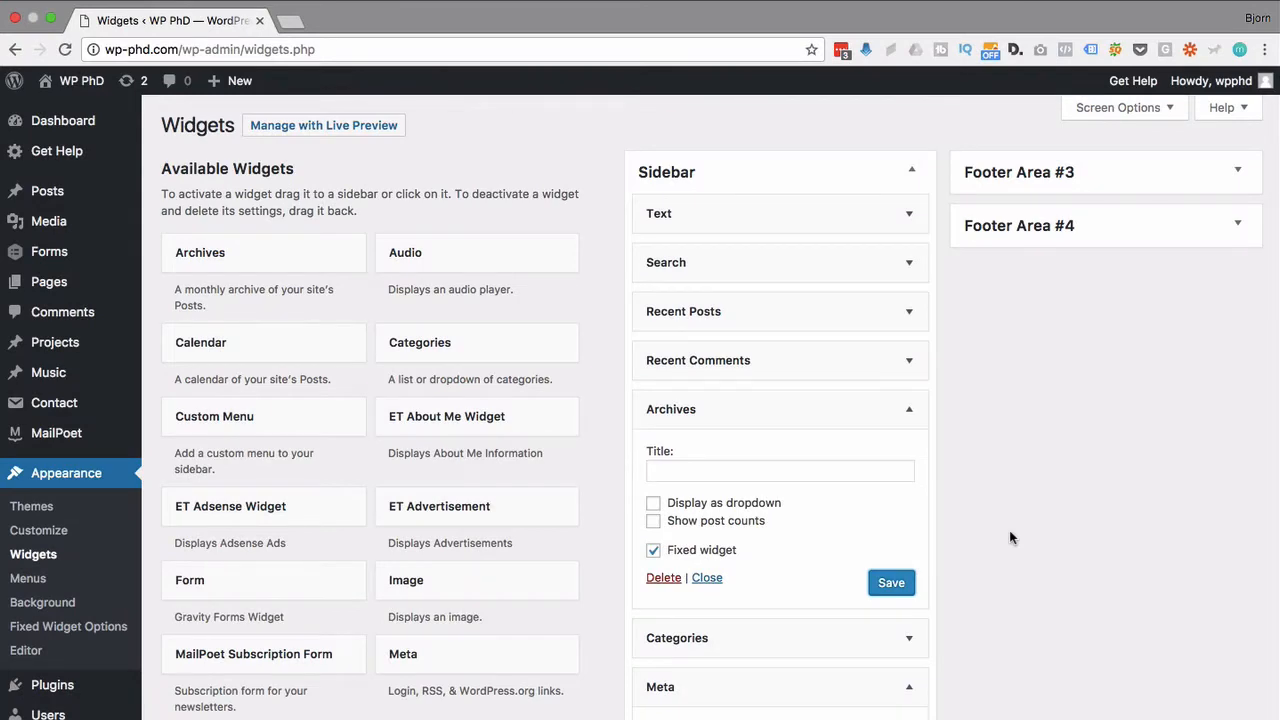
mouse_move(662, 570)
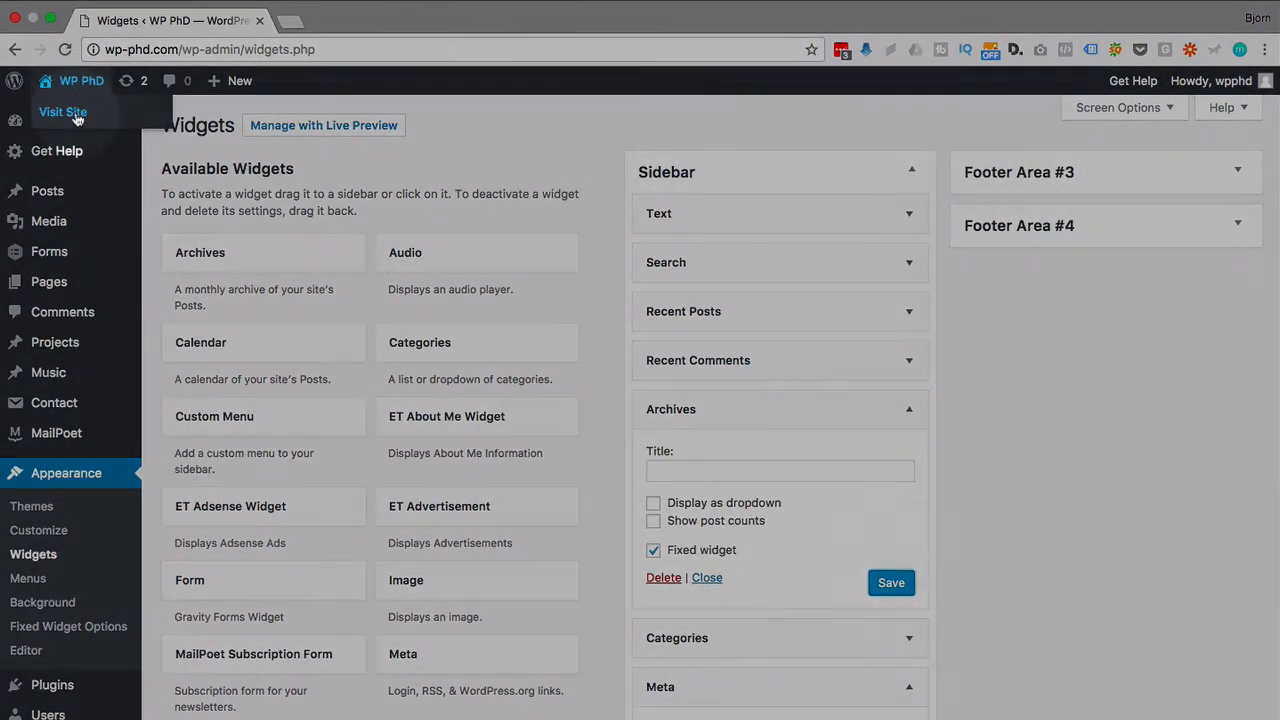
- Visit the live site and open the 'I like movies' post under Blog > Movies
left_click(62, 111)
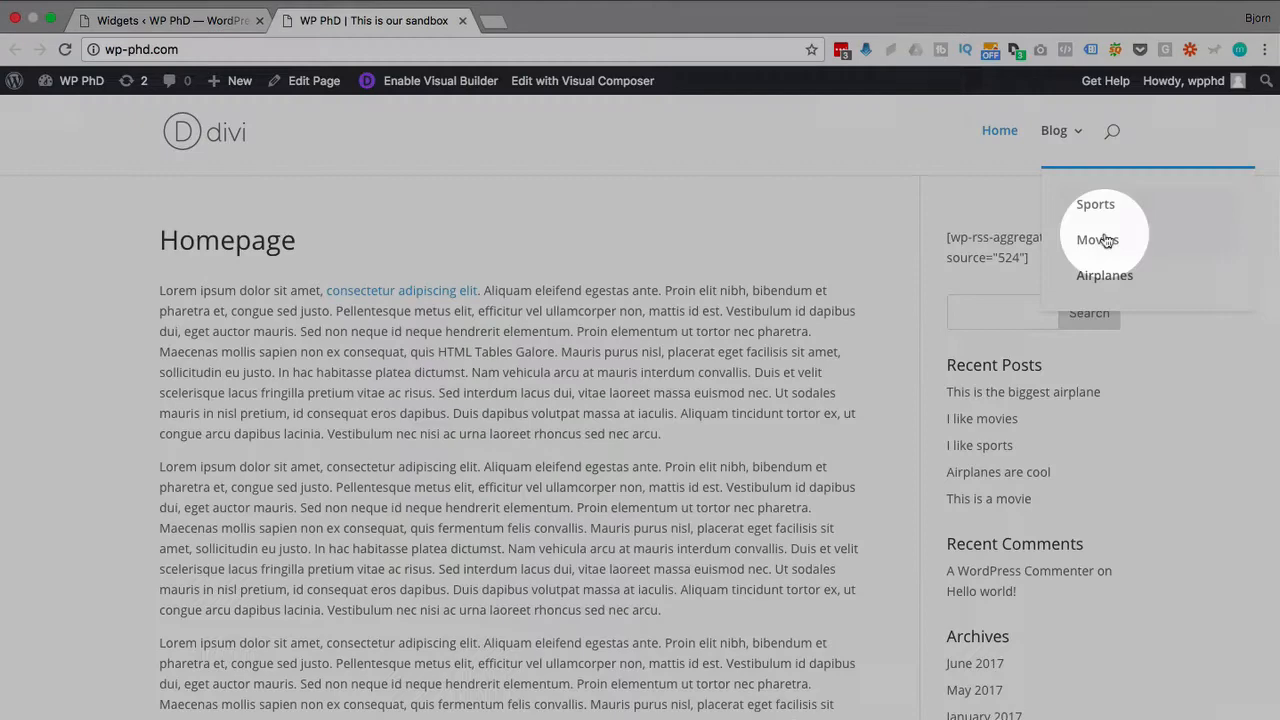
left_click(1097, 240)
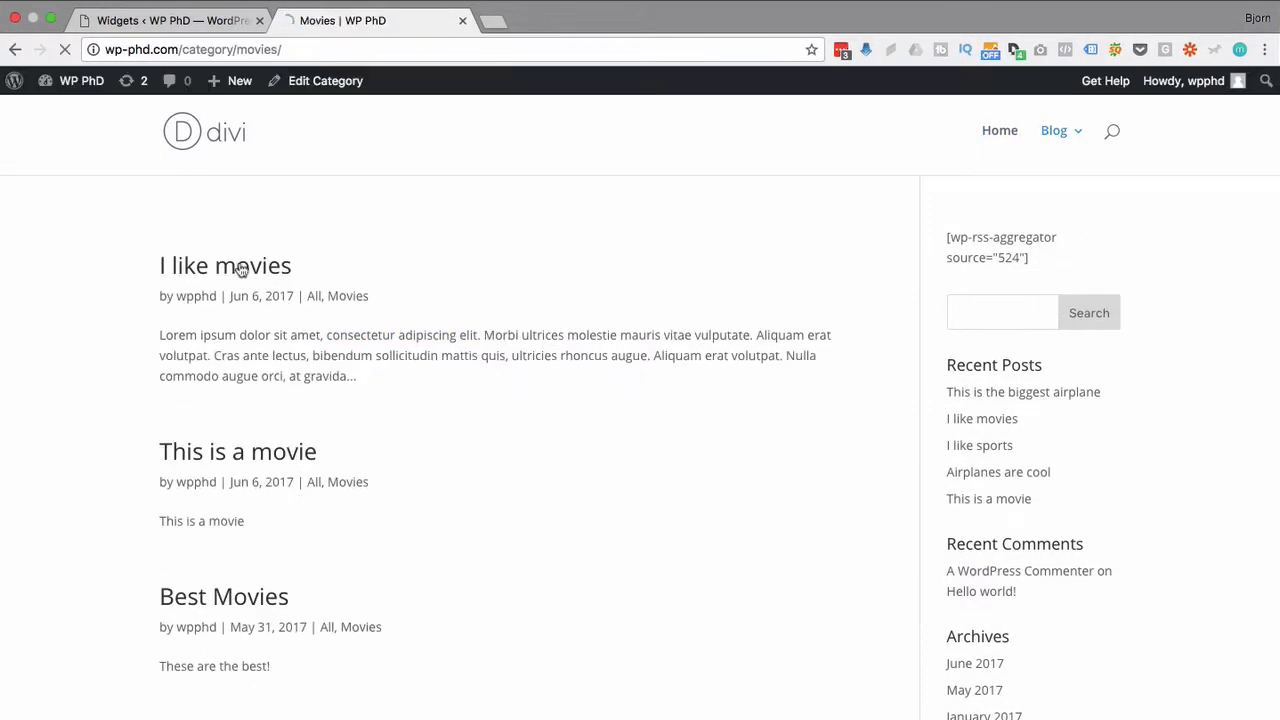
left_click(225, 265)
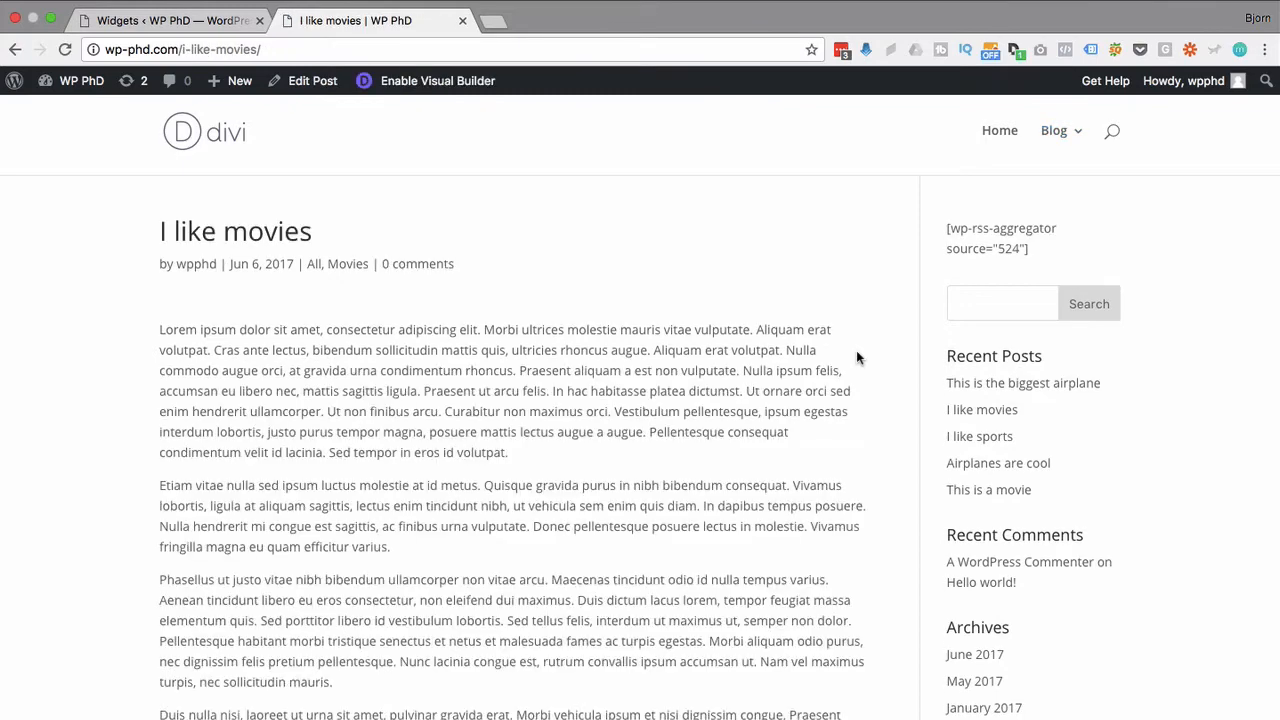
- Scroll down the post to confirm Archives stays pinned, then return to editing
scroll("down", 3)
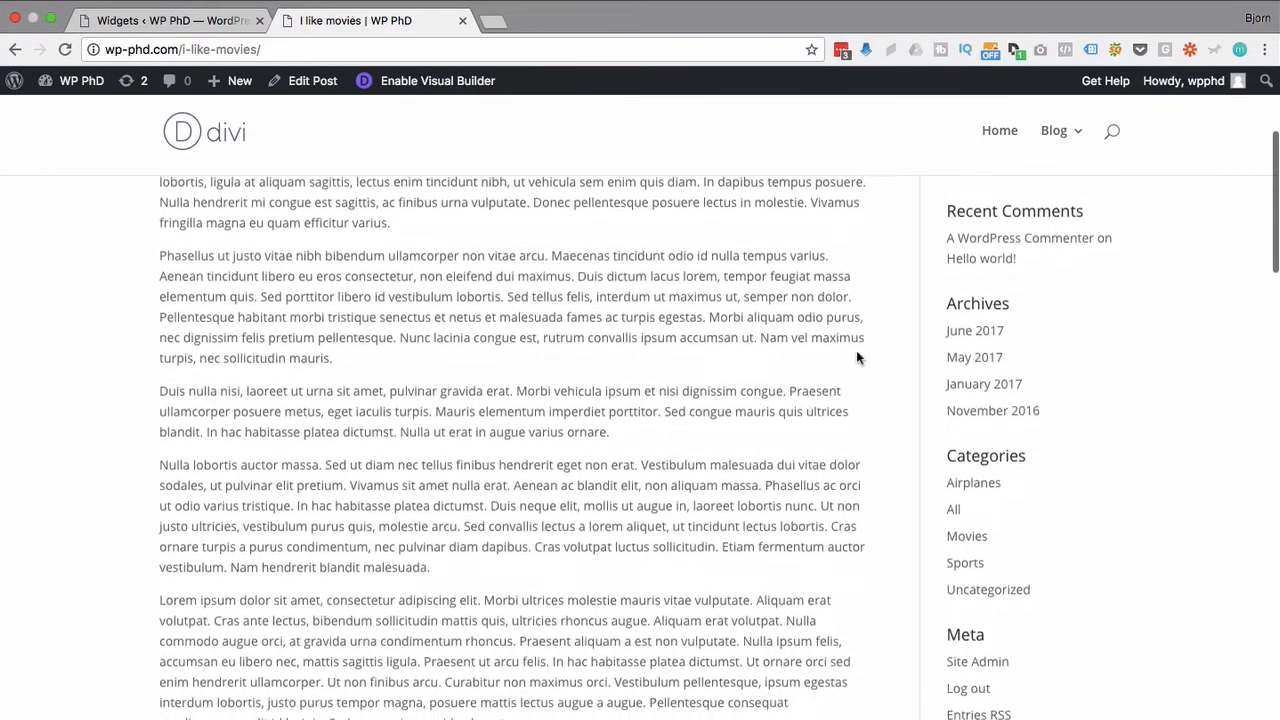
scroll("down", 3)
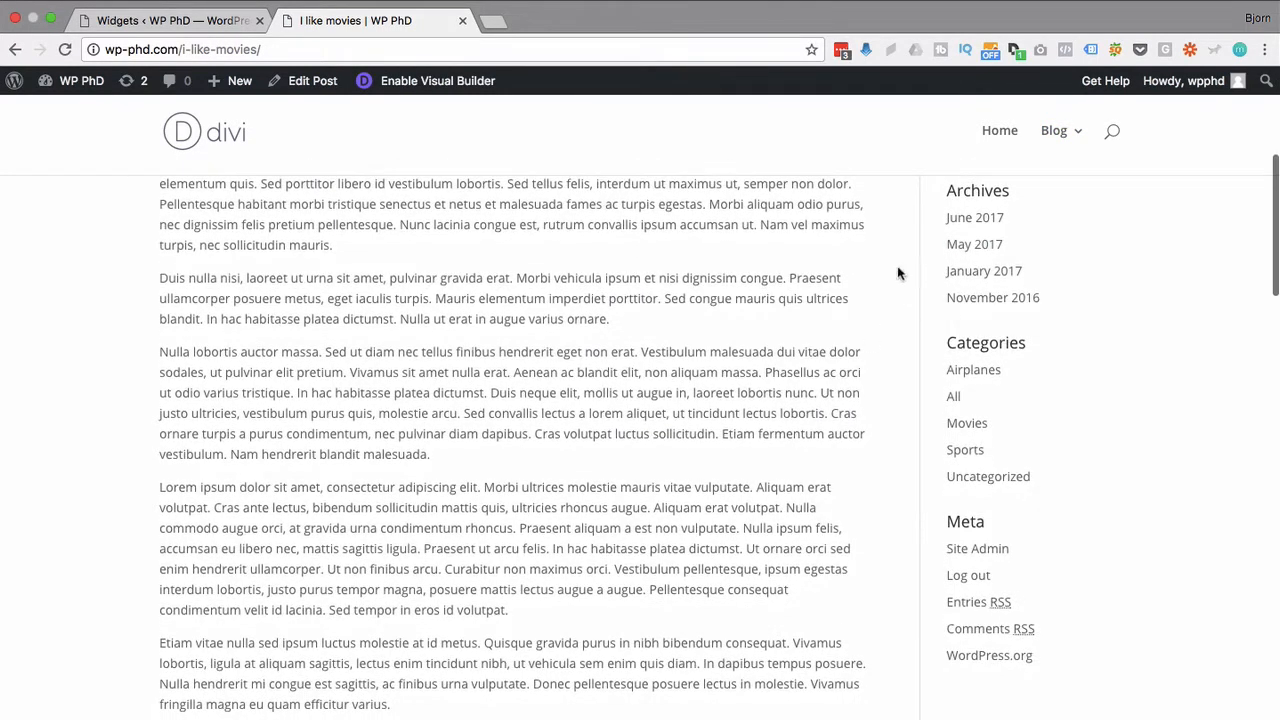
scroll("down", 3)
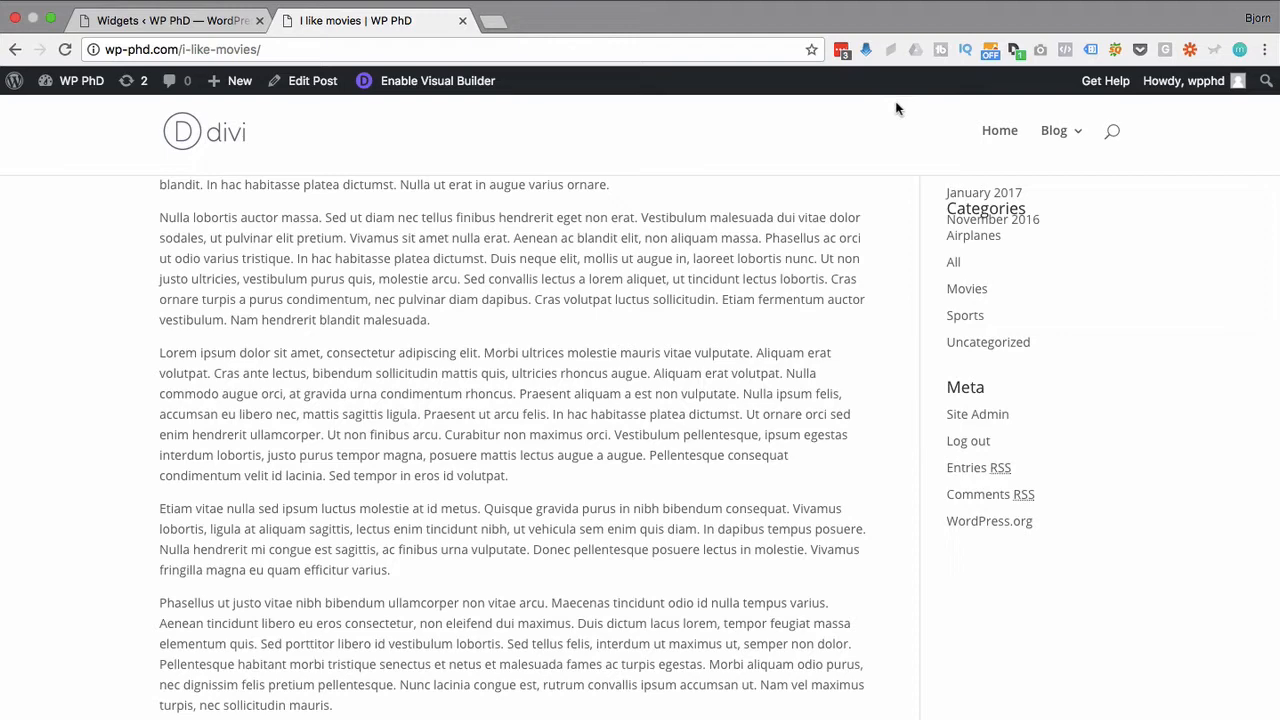
mouse_move(998, 185)
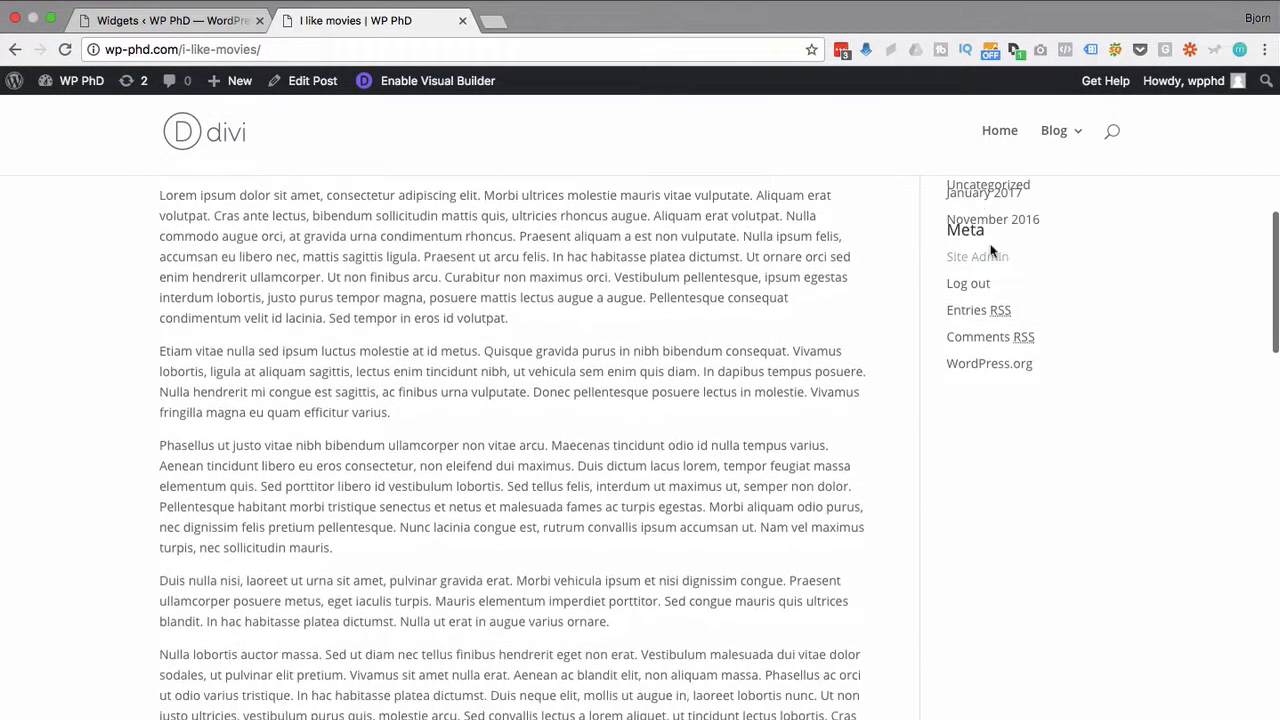
scroll("down", 3)
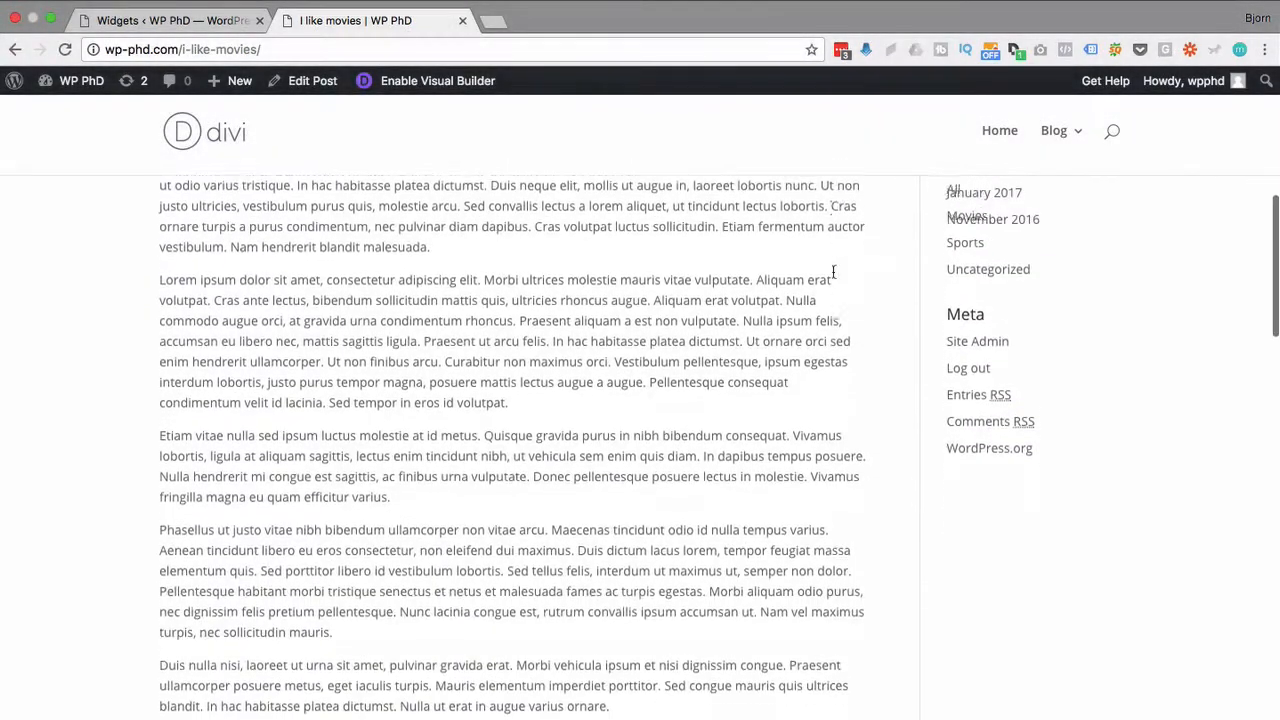
scroll("down", 3)
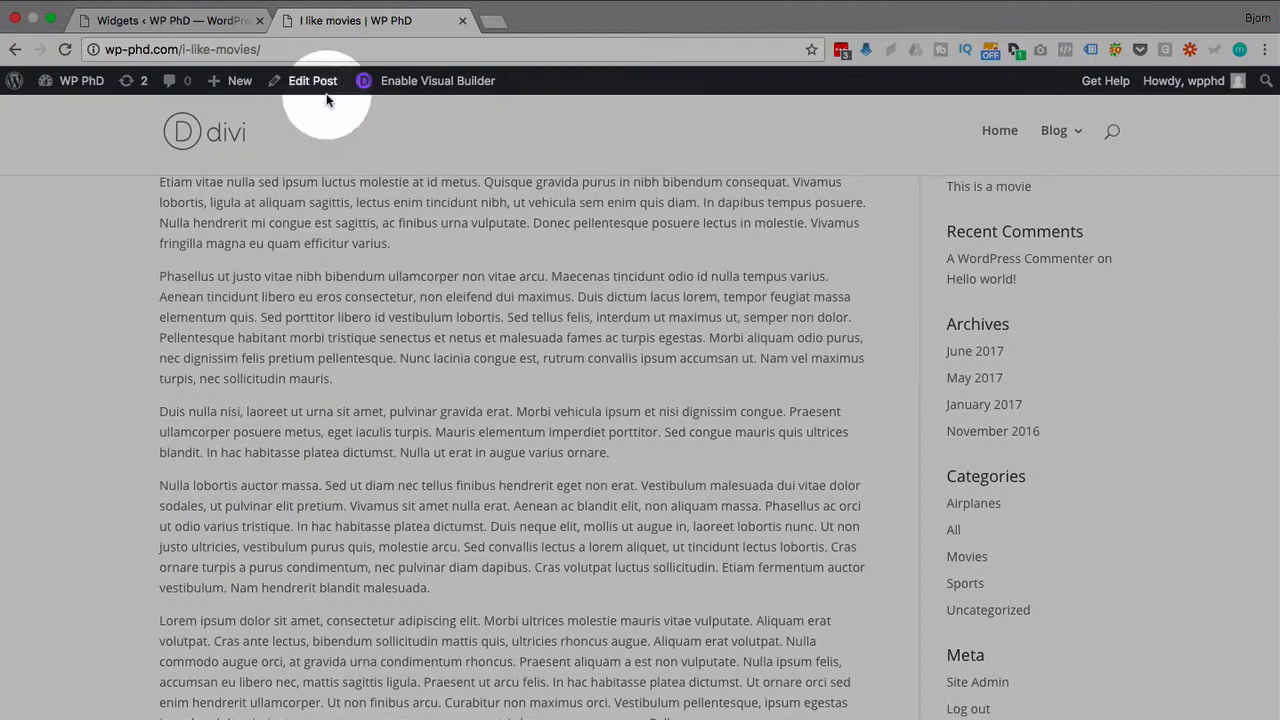
left_click(165, 20)
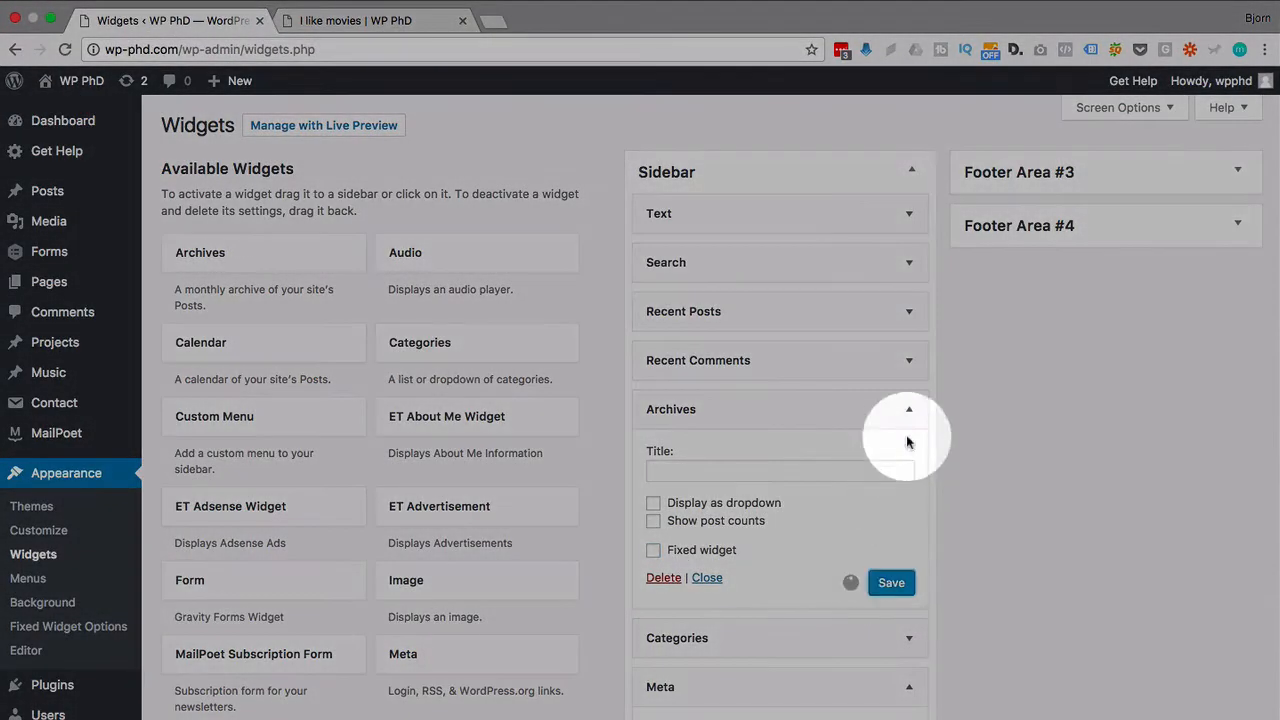
- Collapse the Archives widget and tick the Meta widget's Fixed widget checkbox
left_click(908, 409)
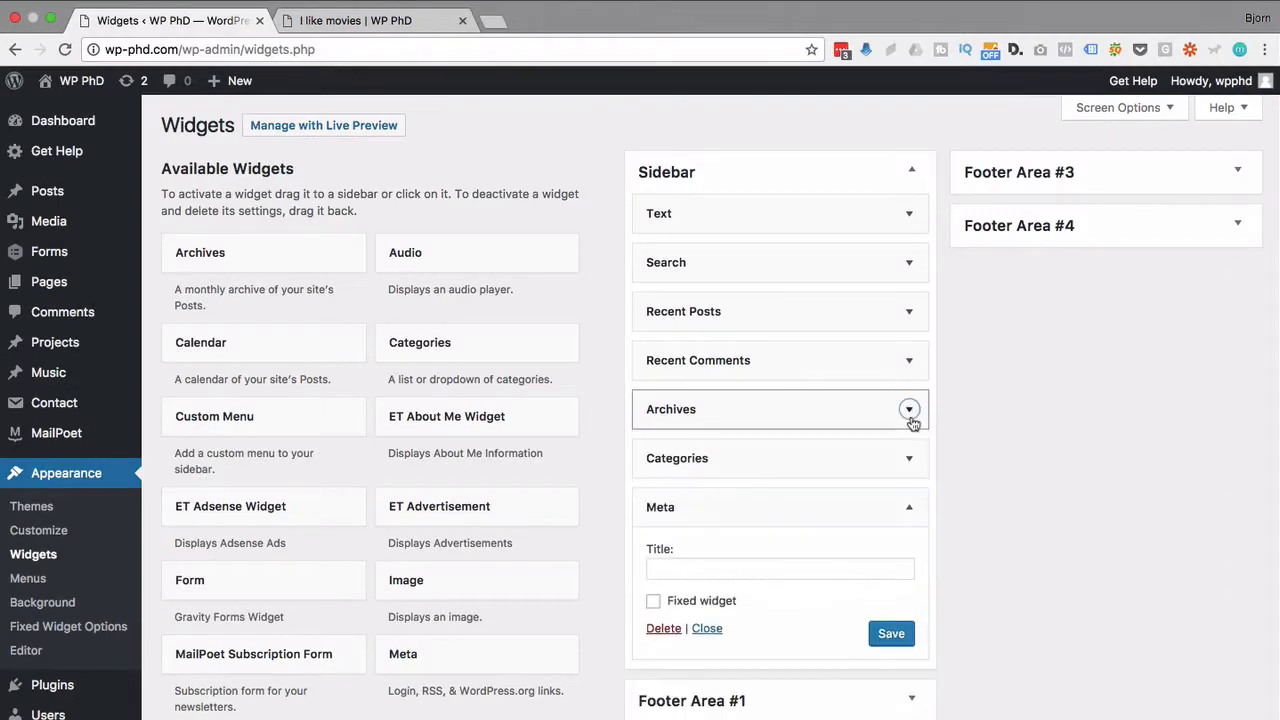
left_click(909, 409)
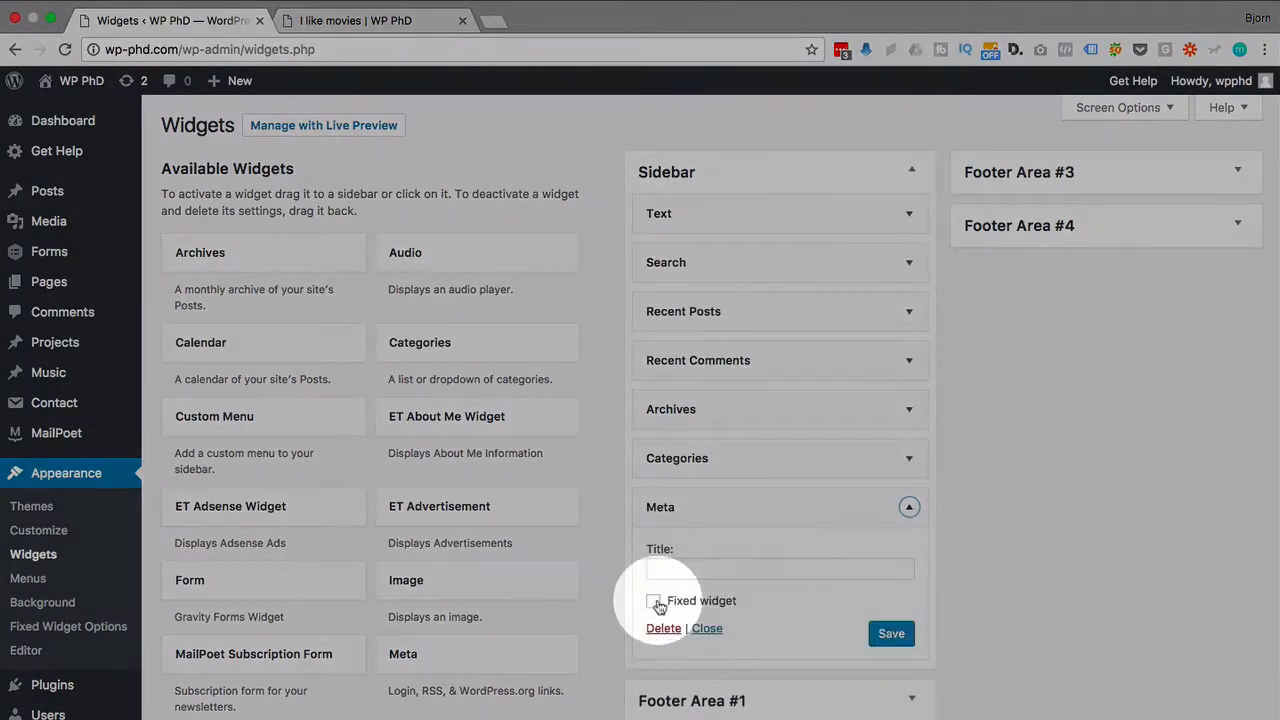
left_click(370, 20)
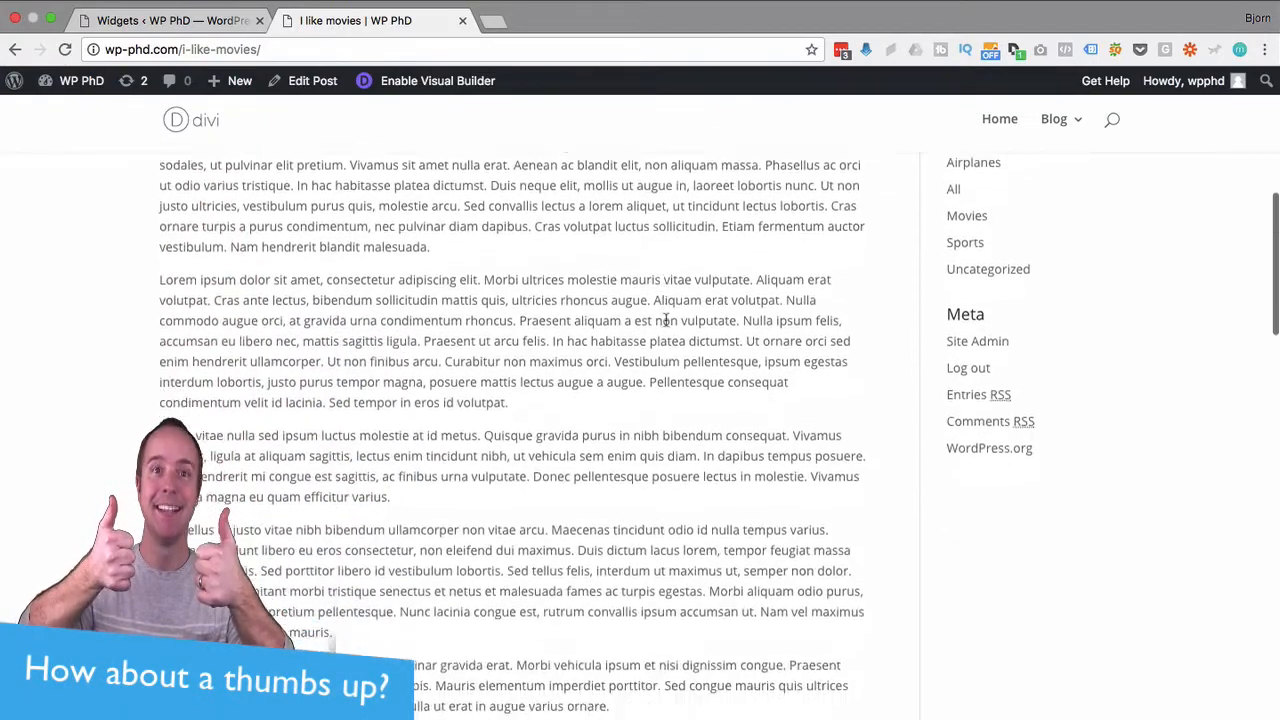
scroll("down", 3)
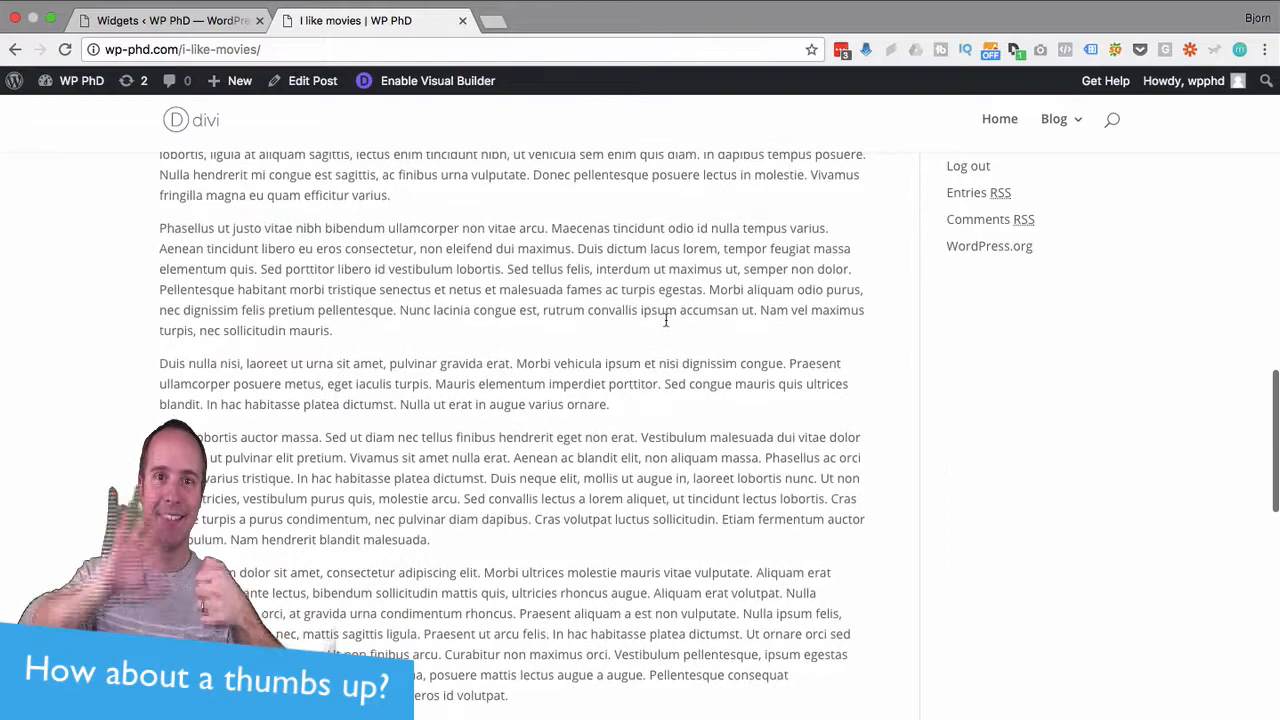
scroll("down", 3)
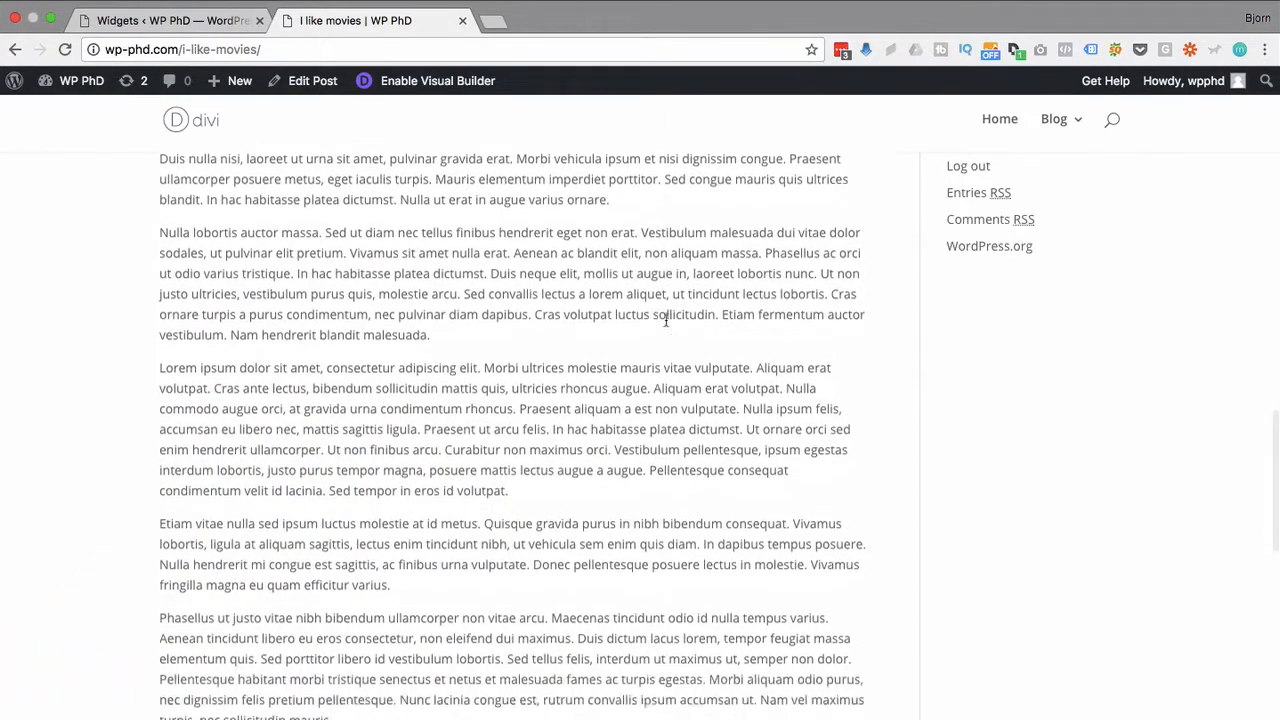
scroll("down", 3)
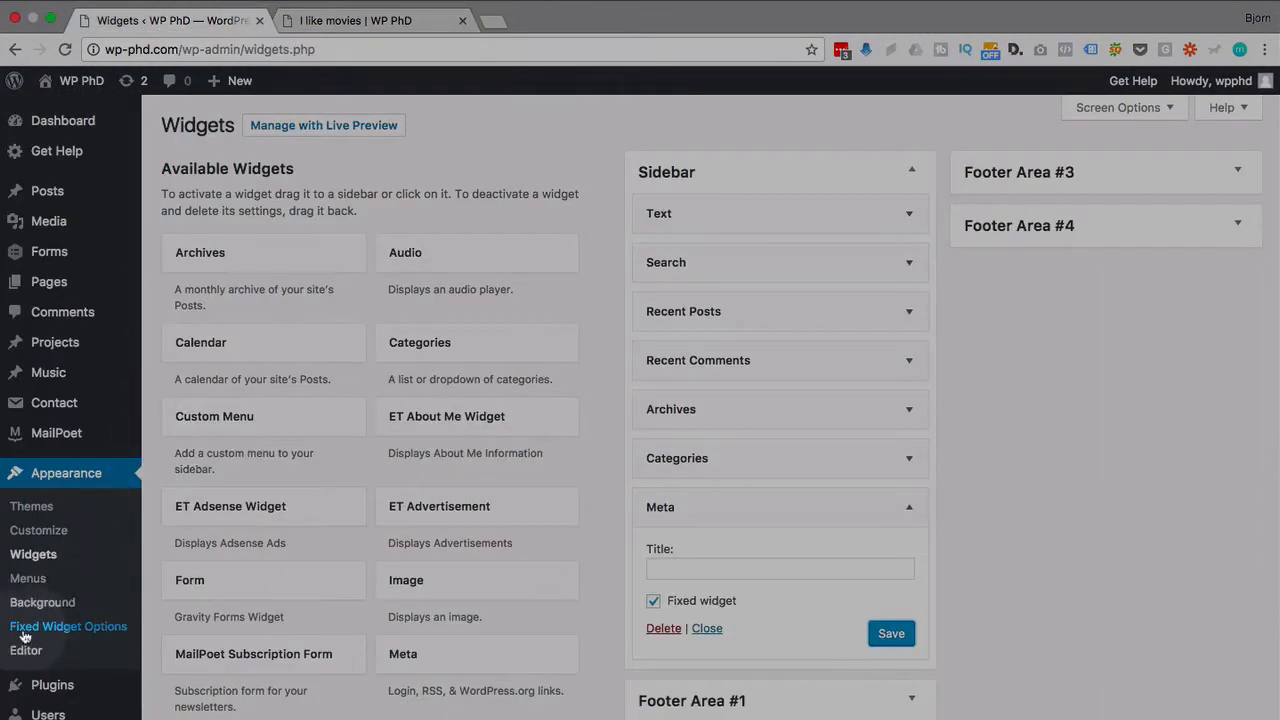
- Set Margin Top to 100 in Fixed Widget Options, save, and return to the movies post
left_click(68, 626)
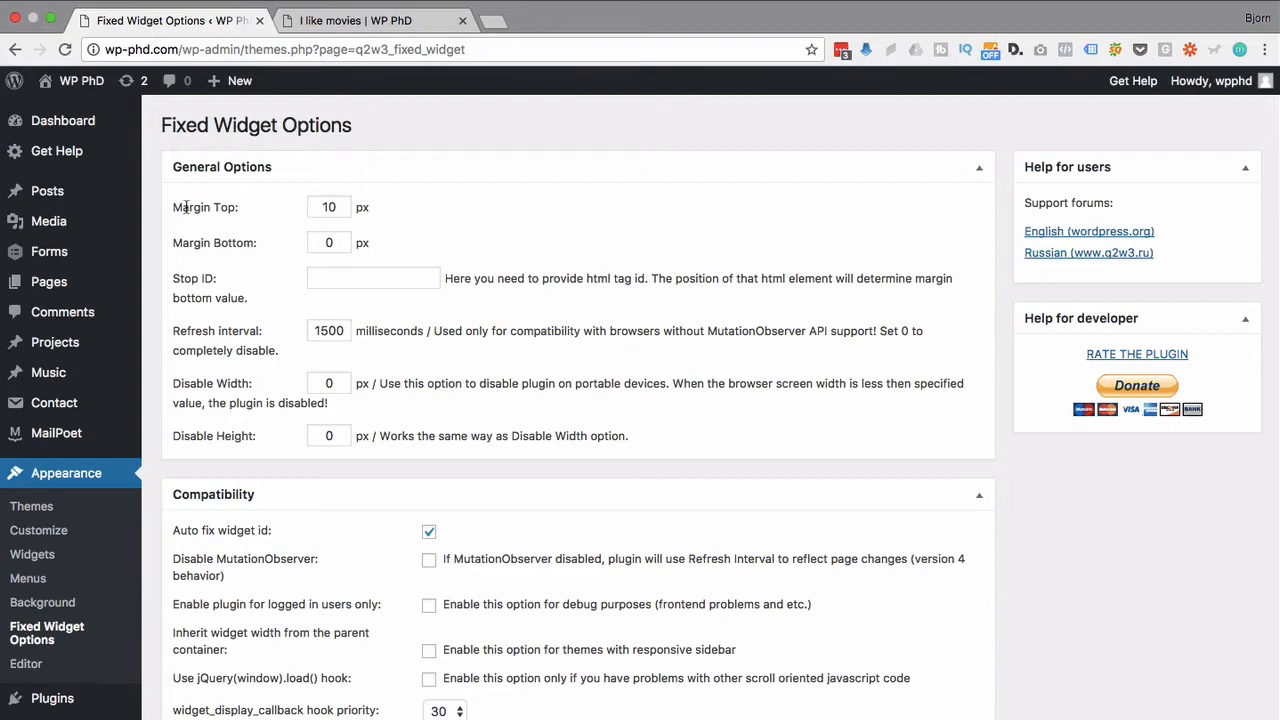
left_click(329, 207)
type("0")
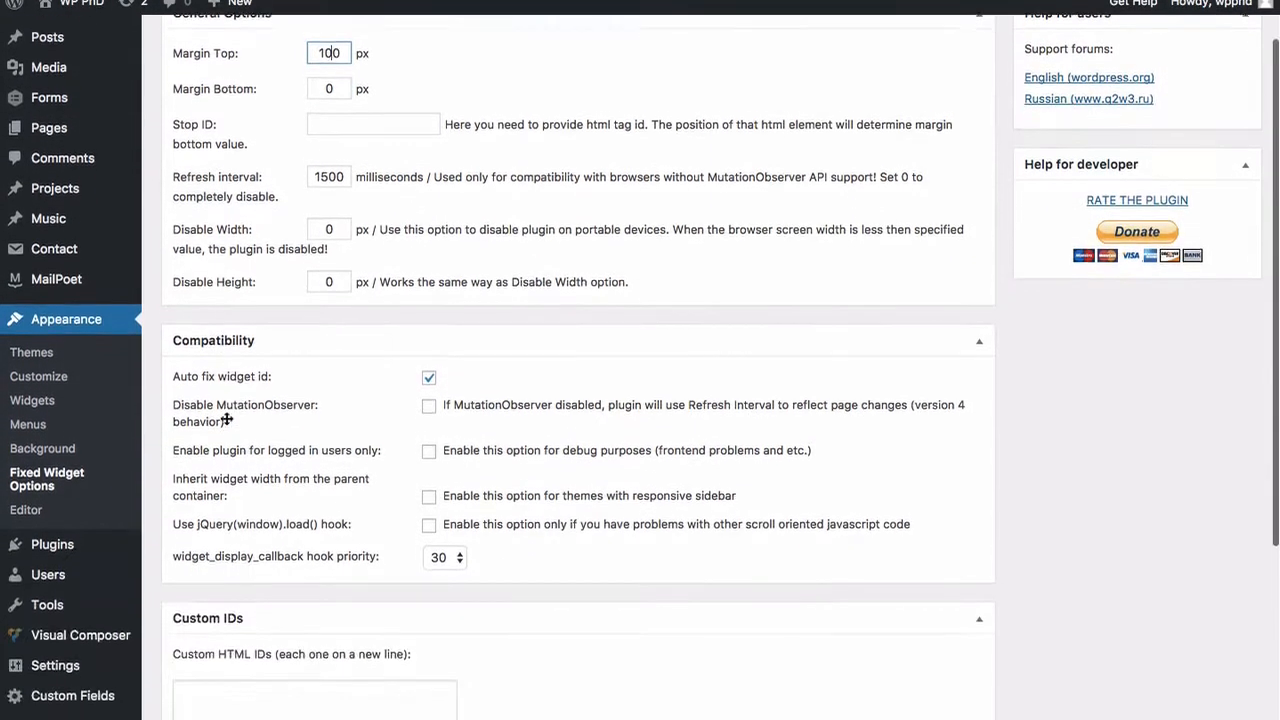
scroll("down", 3)
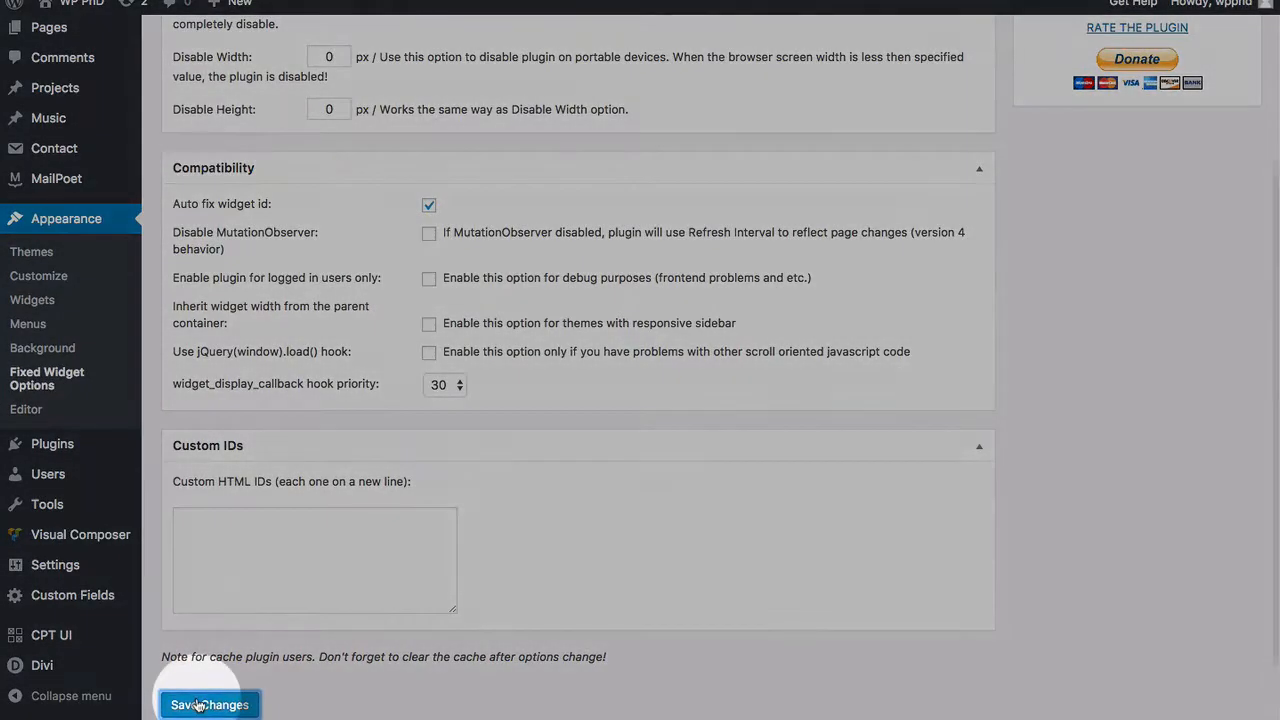
left_click(209, 705)
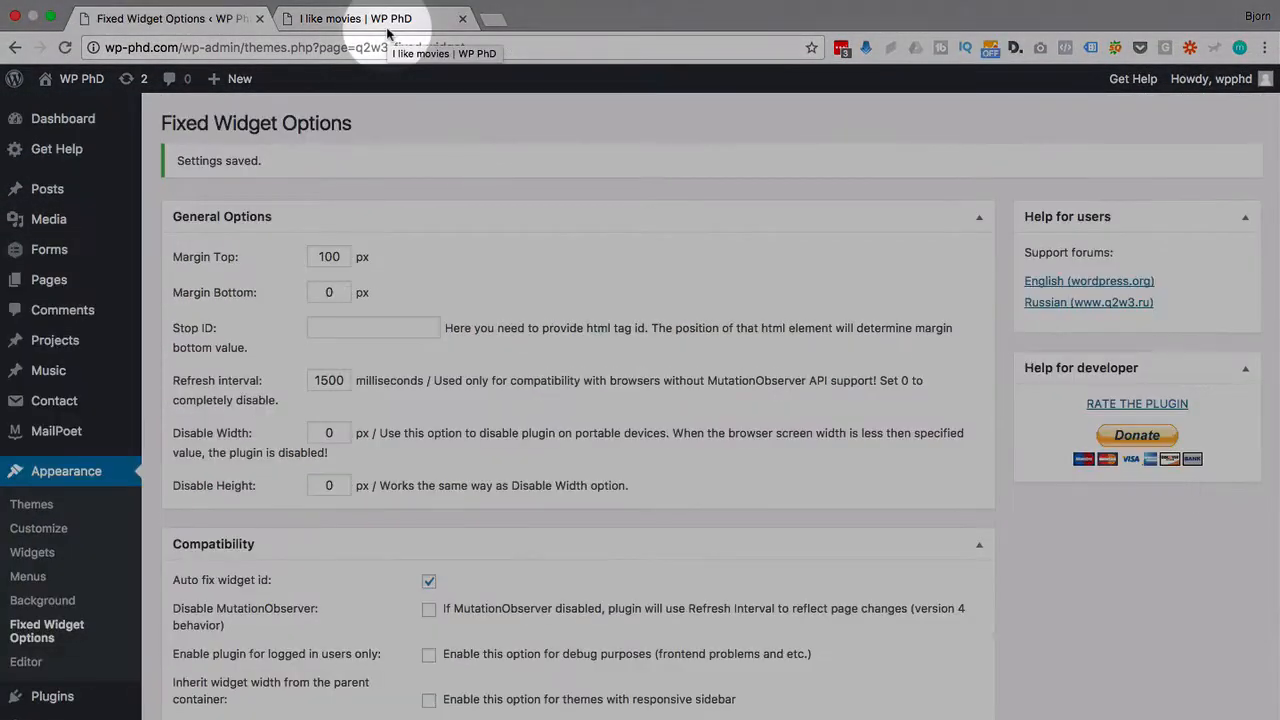
left_click(350, 18)
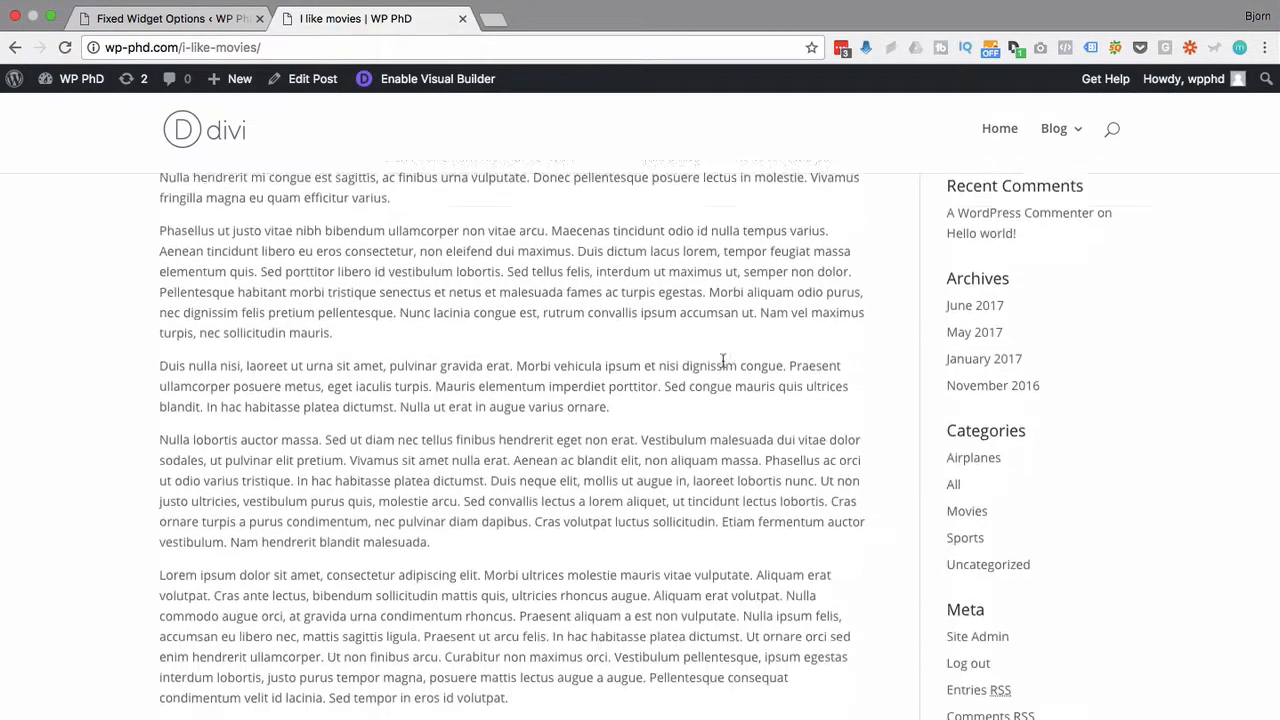
- Scroll down the movies post to watch the Meta widget stay pinned with top spacing
scroll("down", 3)
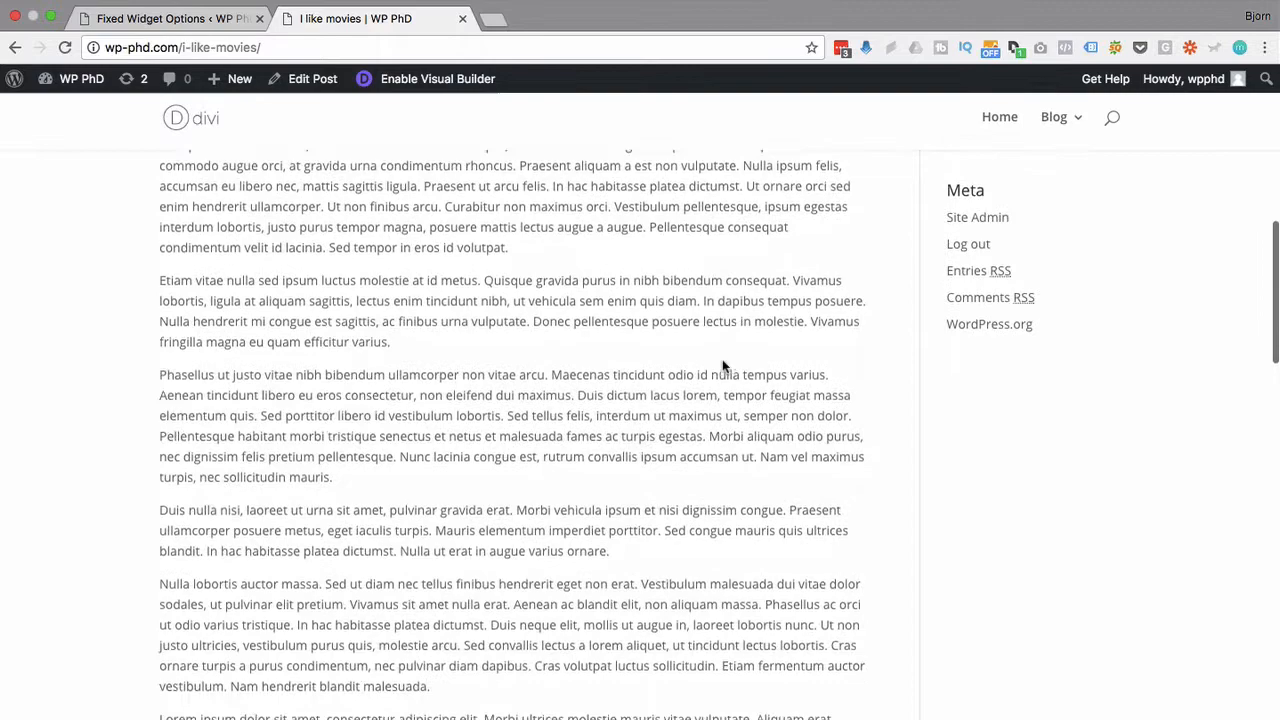
scroll("down", 3)
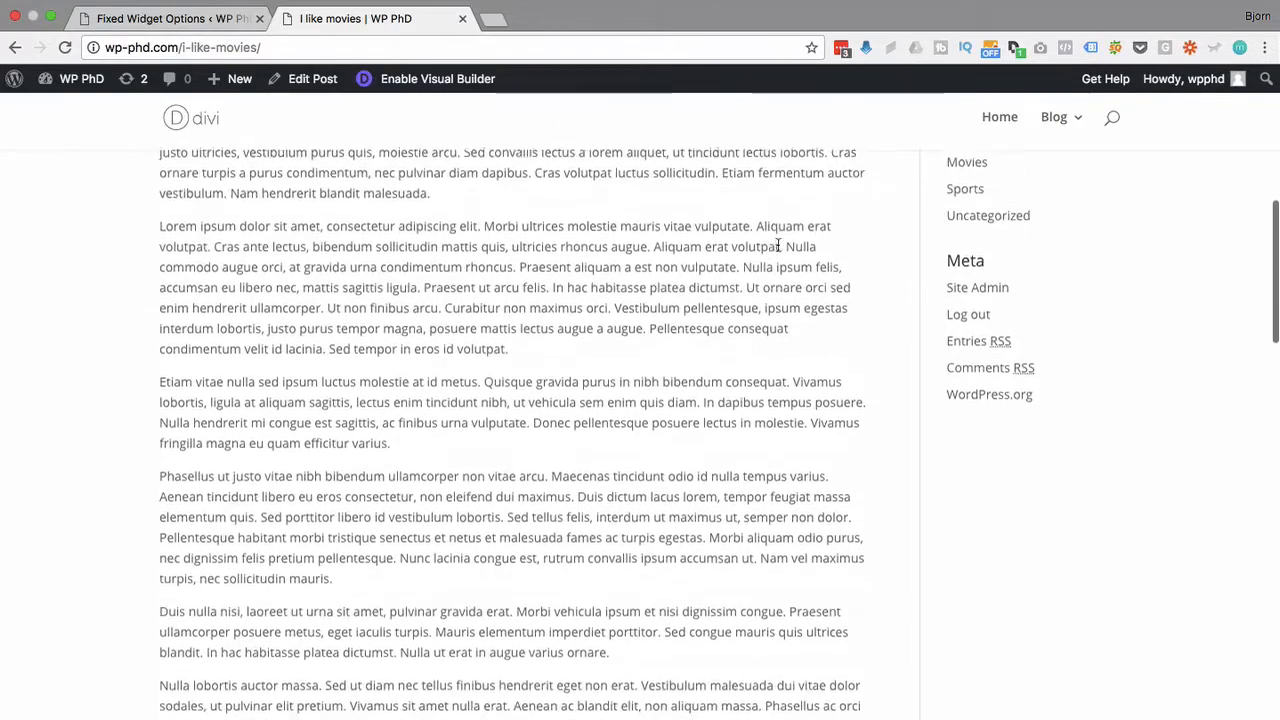
scroll("down", 3)
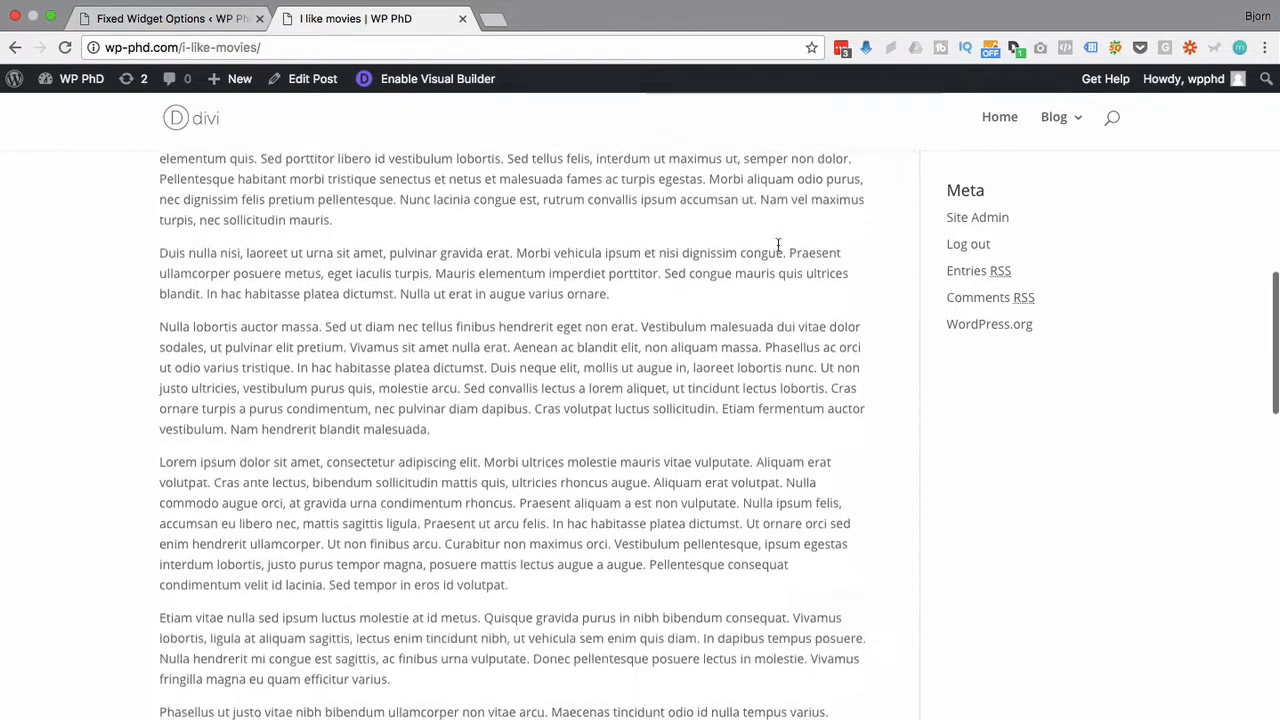
scroll("down", 3)
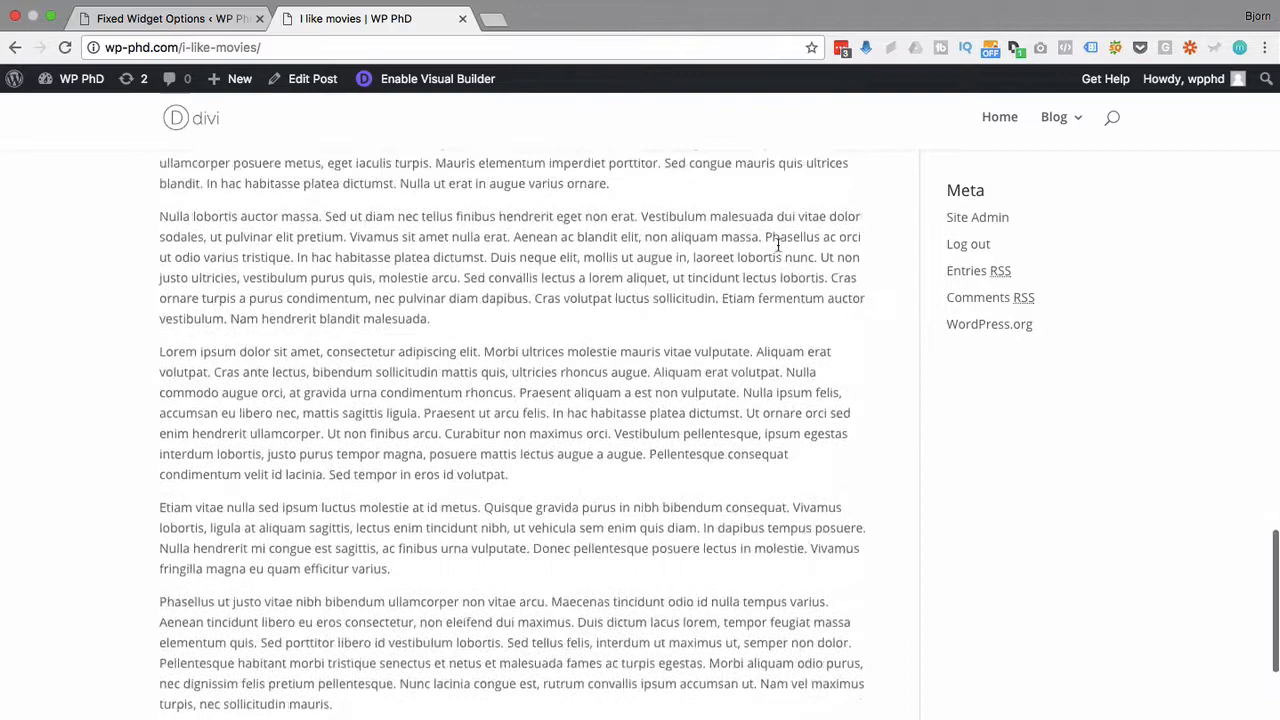
scroll("down", 3)
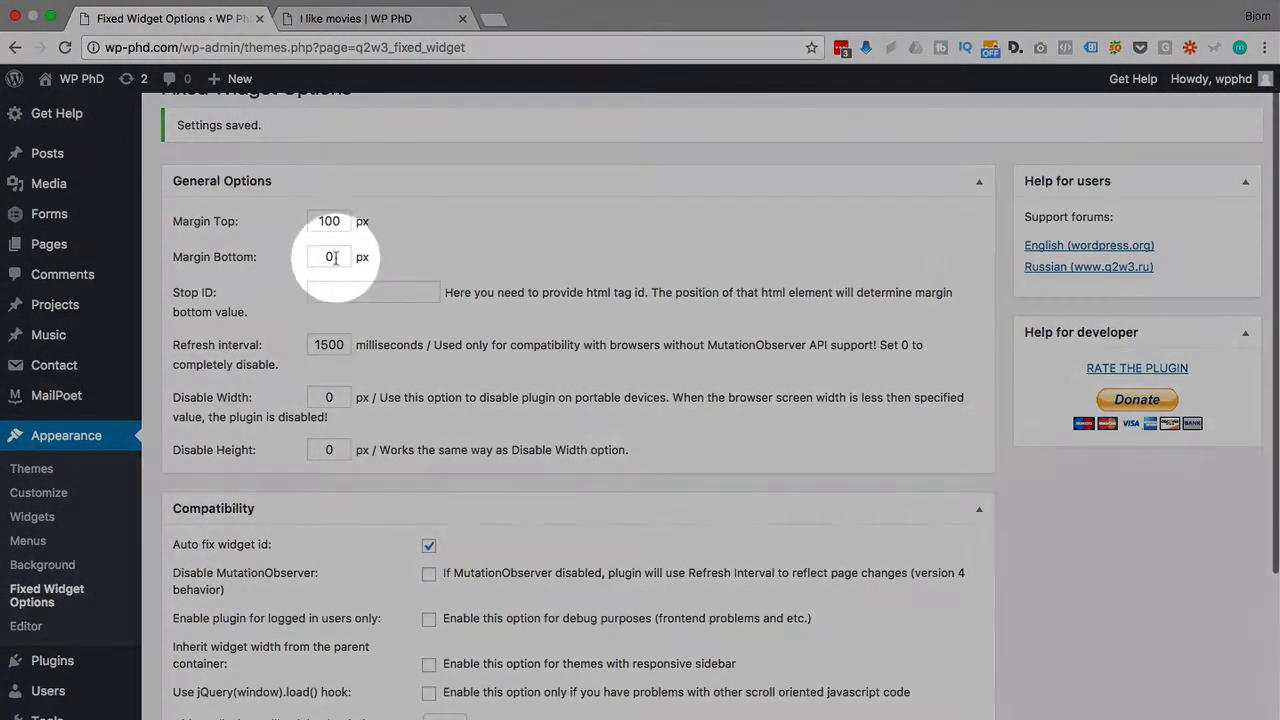
scroll("down", 3)
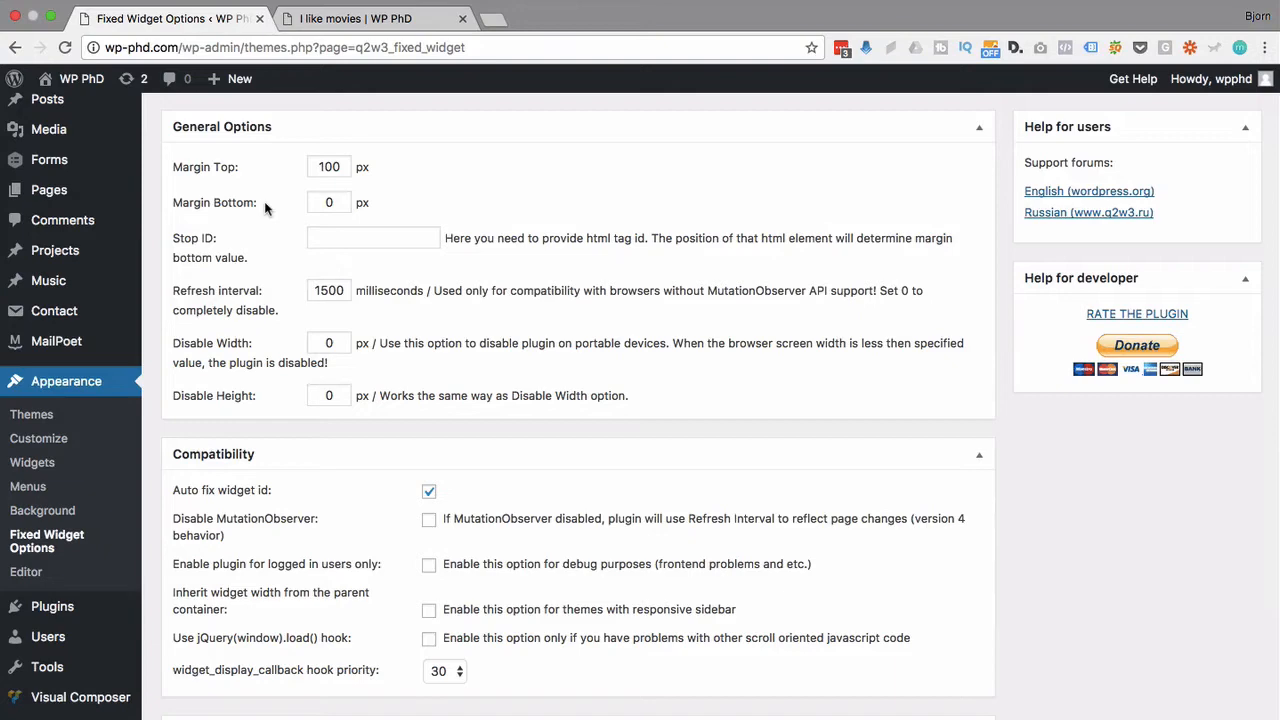
mouse_move(313, 240)
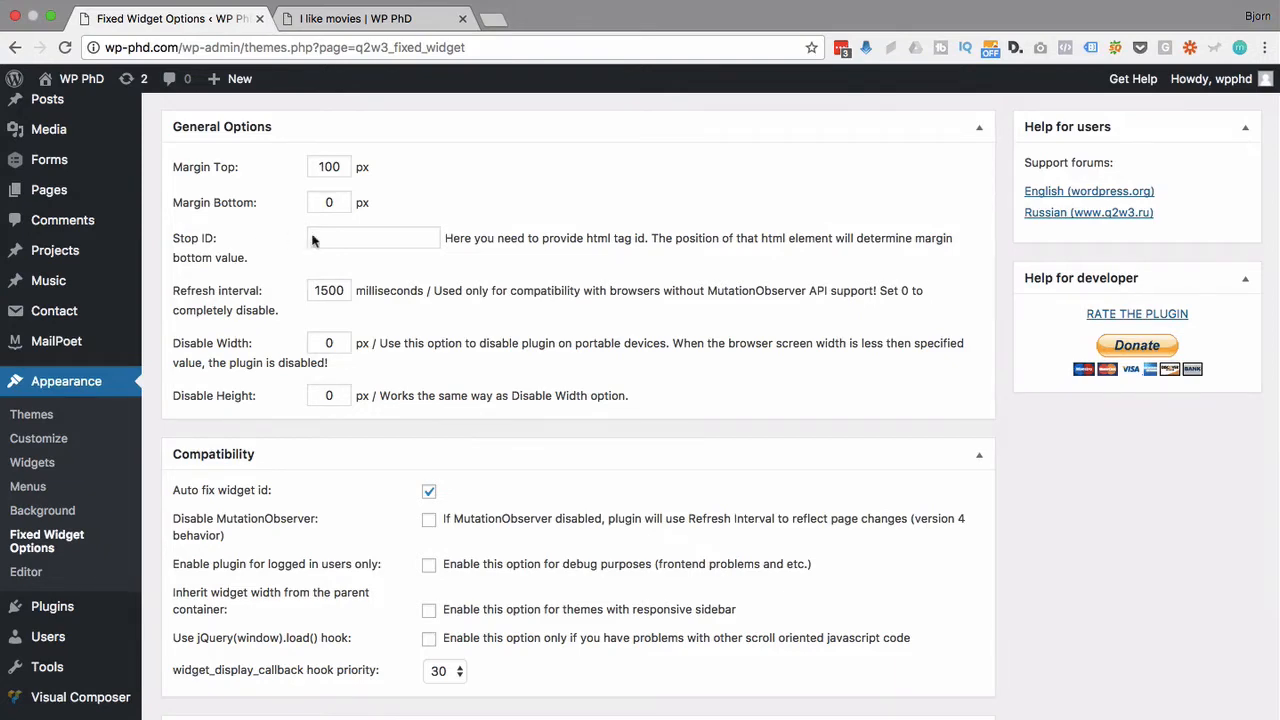
left_click(373, 238)
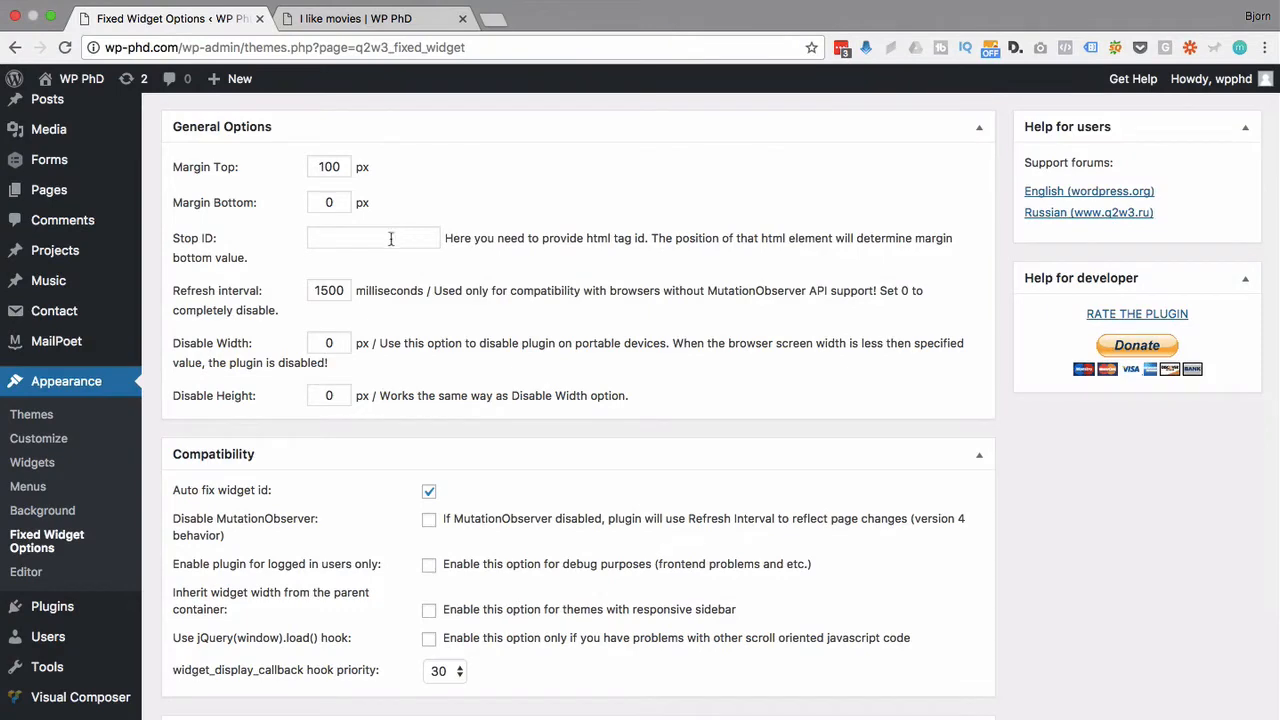
scroll("down", 3)
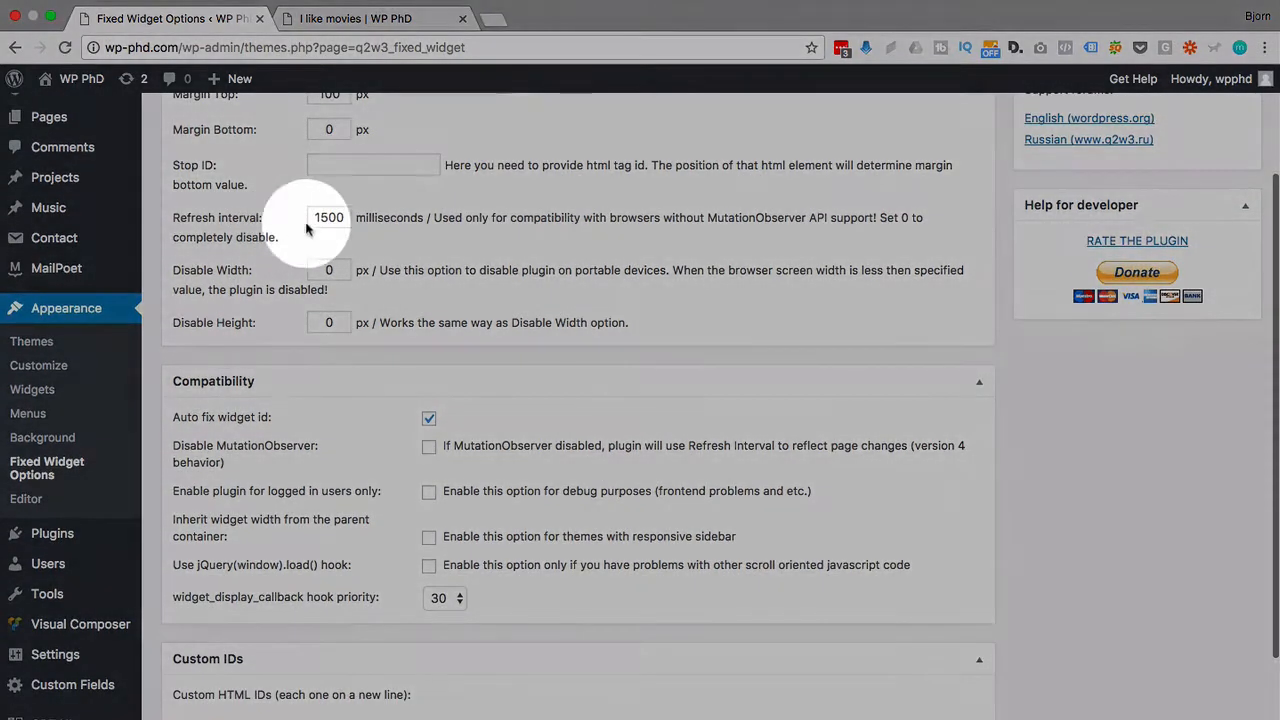
mouse_move(708, 220)
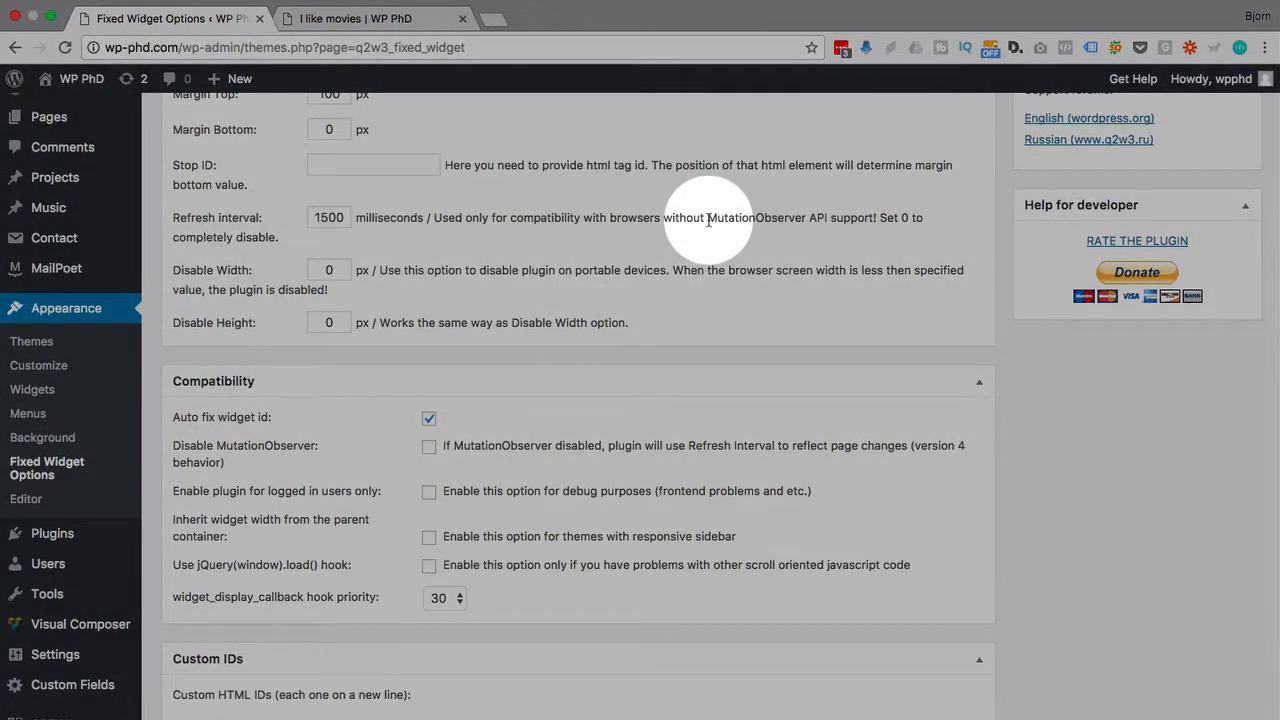
left_click_drag(707, 217, 828, 217)
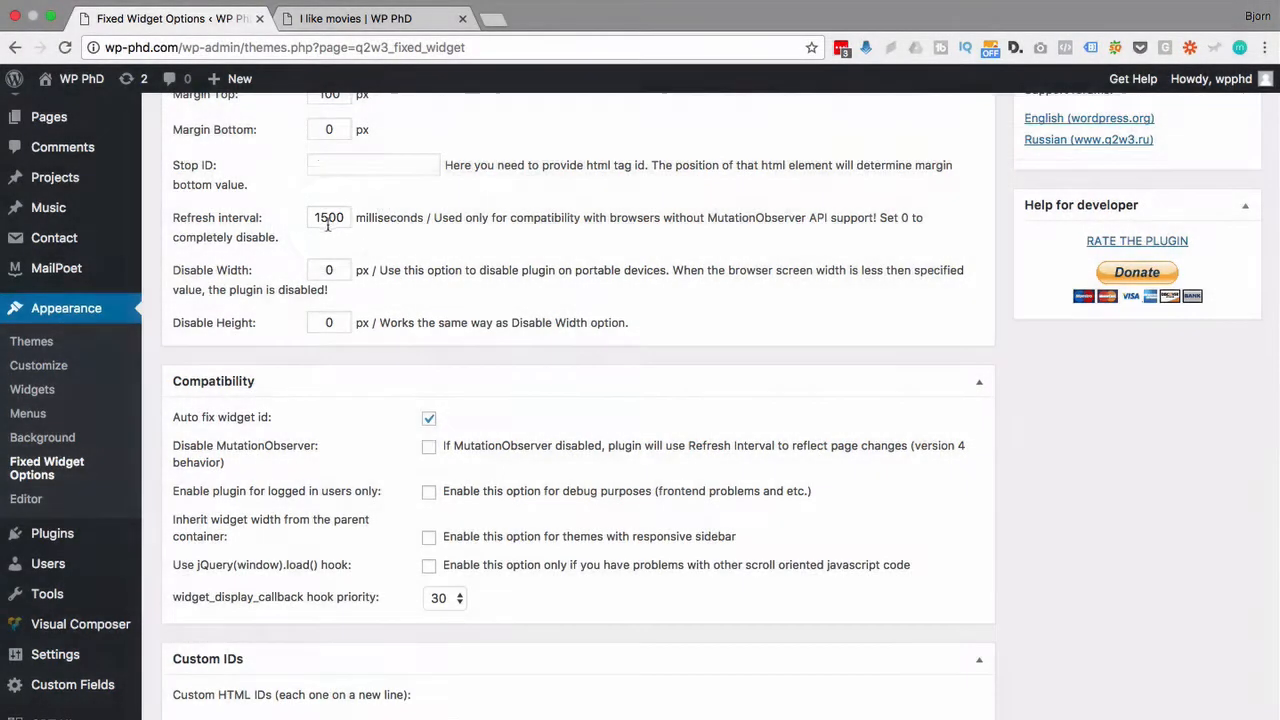
scroll("down", 3)
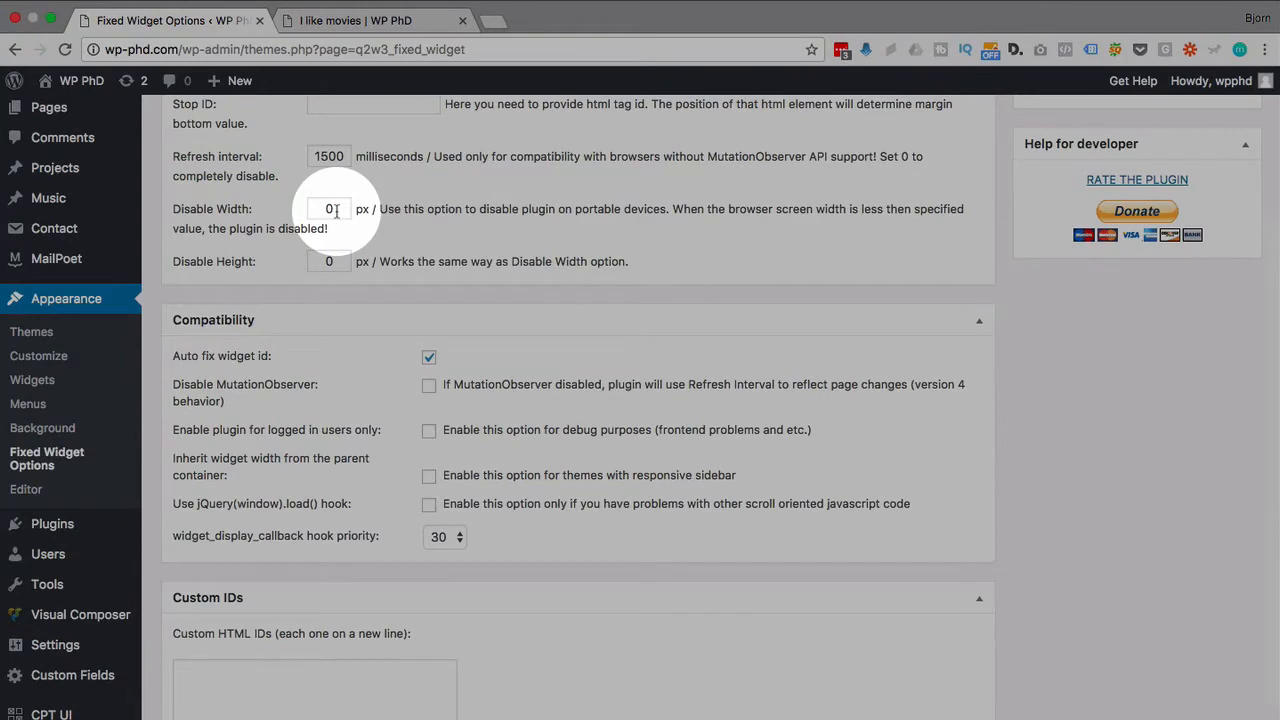
left_click(329, 208)
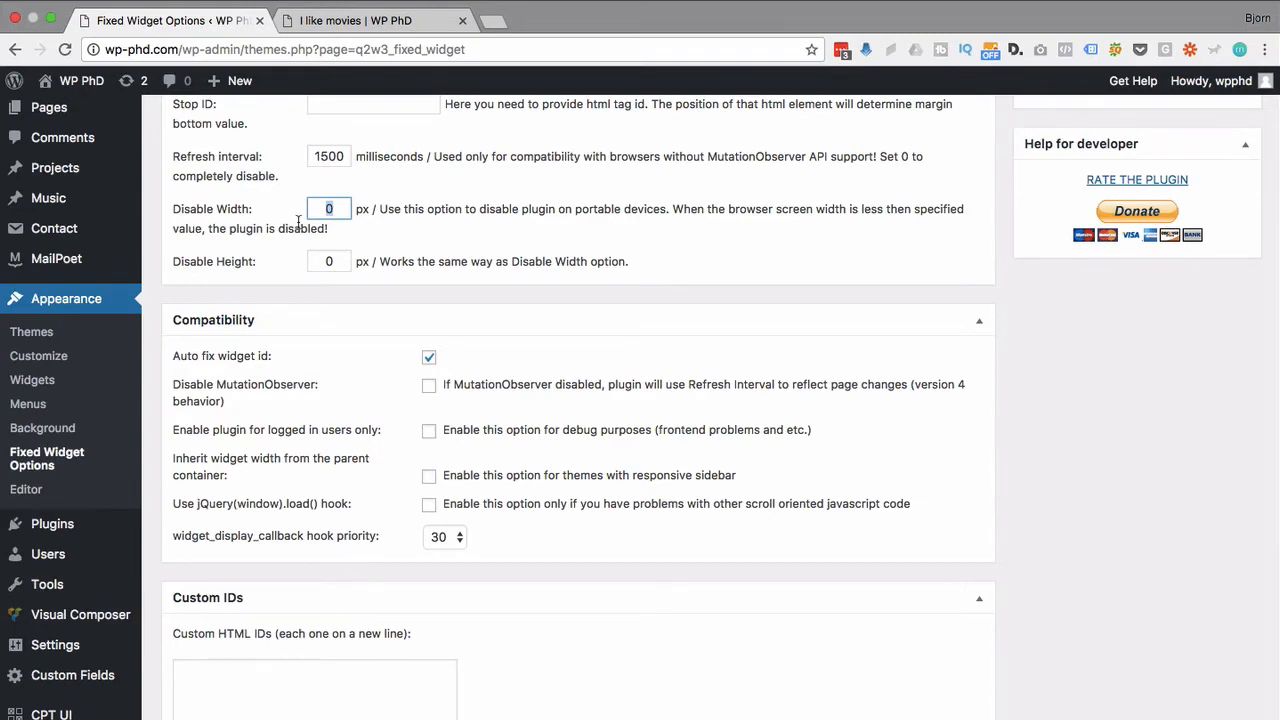
scroll("down", 3)
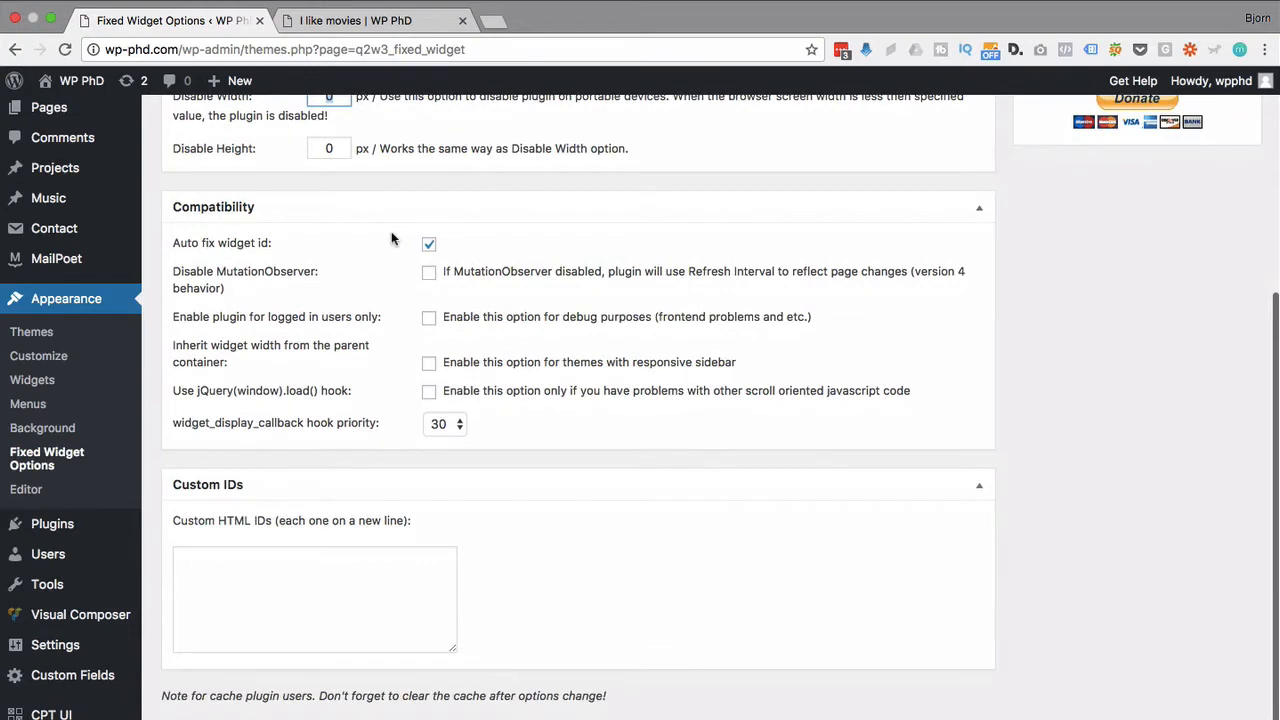
- Toggle 'Enable plugin for logged in users only' on and back off, then view the movies post
scroll("down", 3)
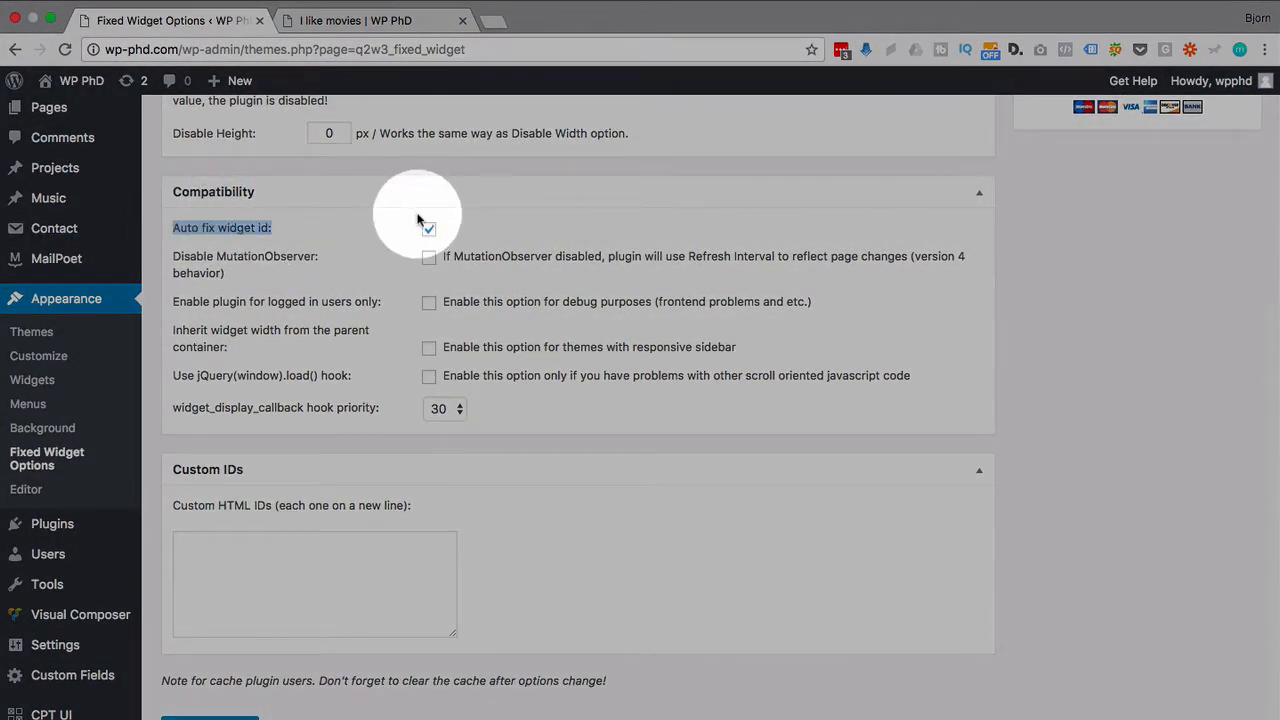
left_click(429, 229)
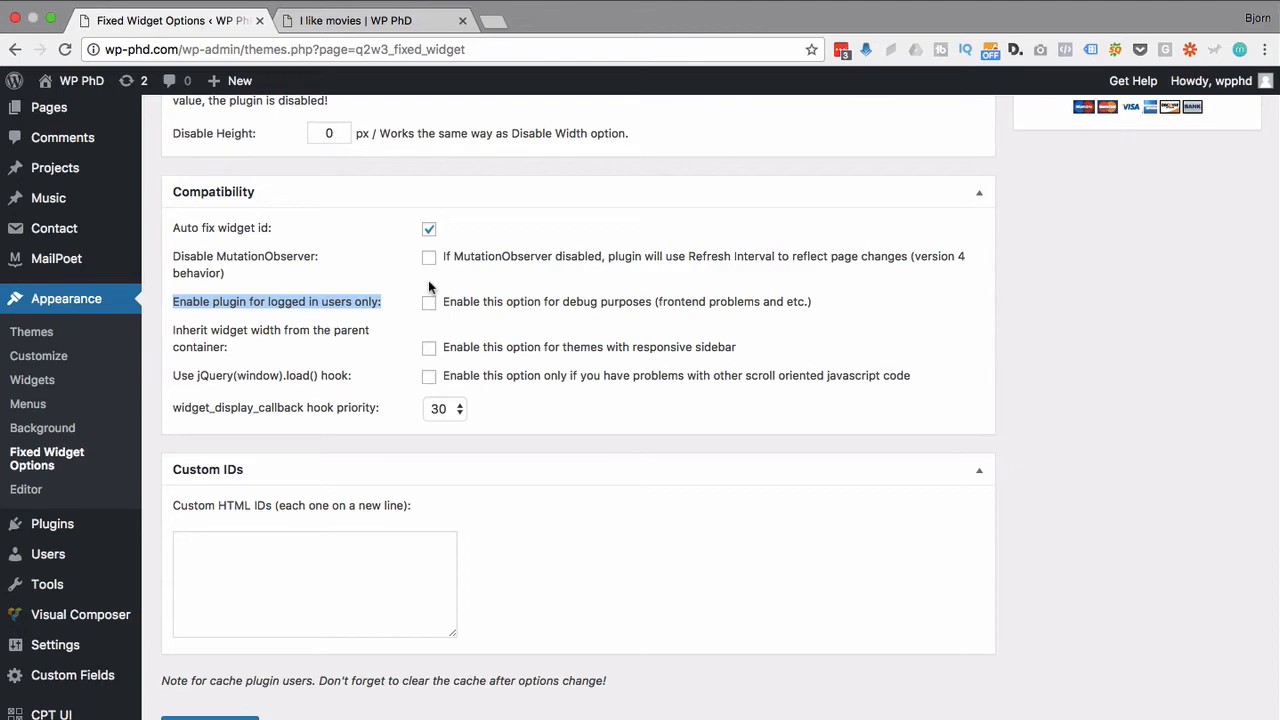
left_click(429, 301)
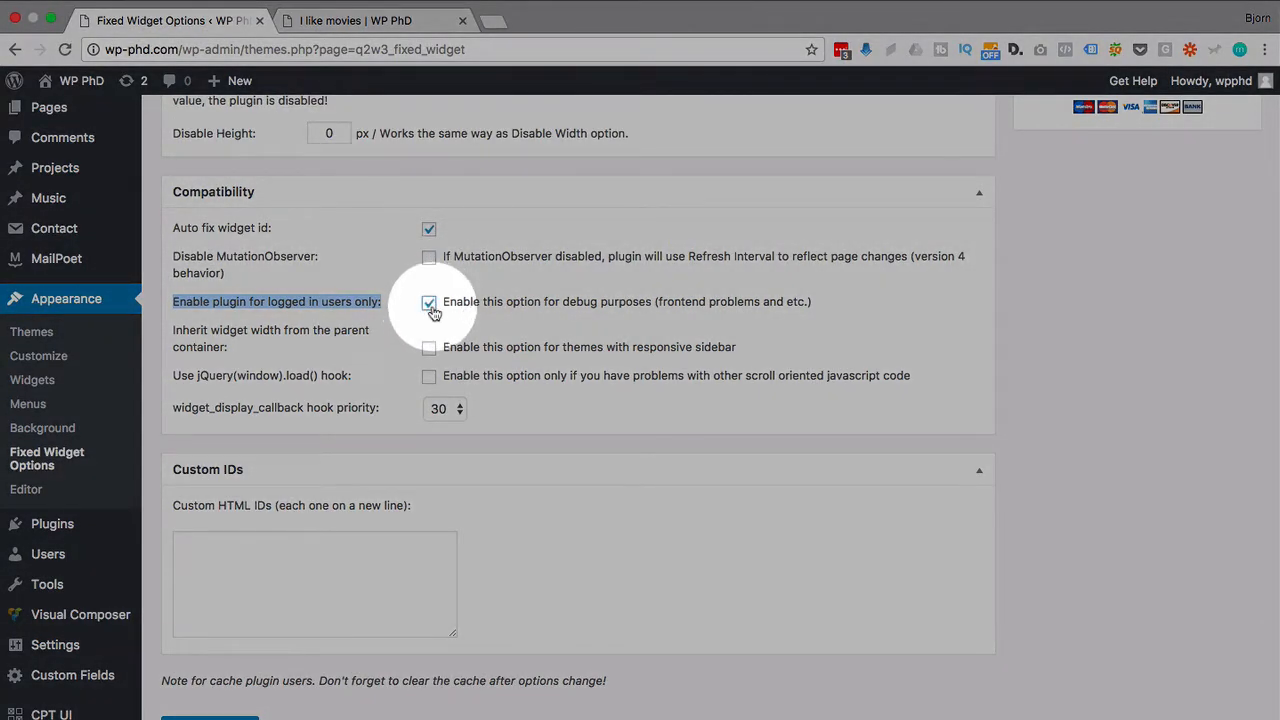
left_click(429, 301)
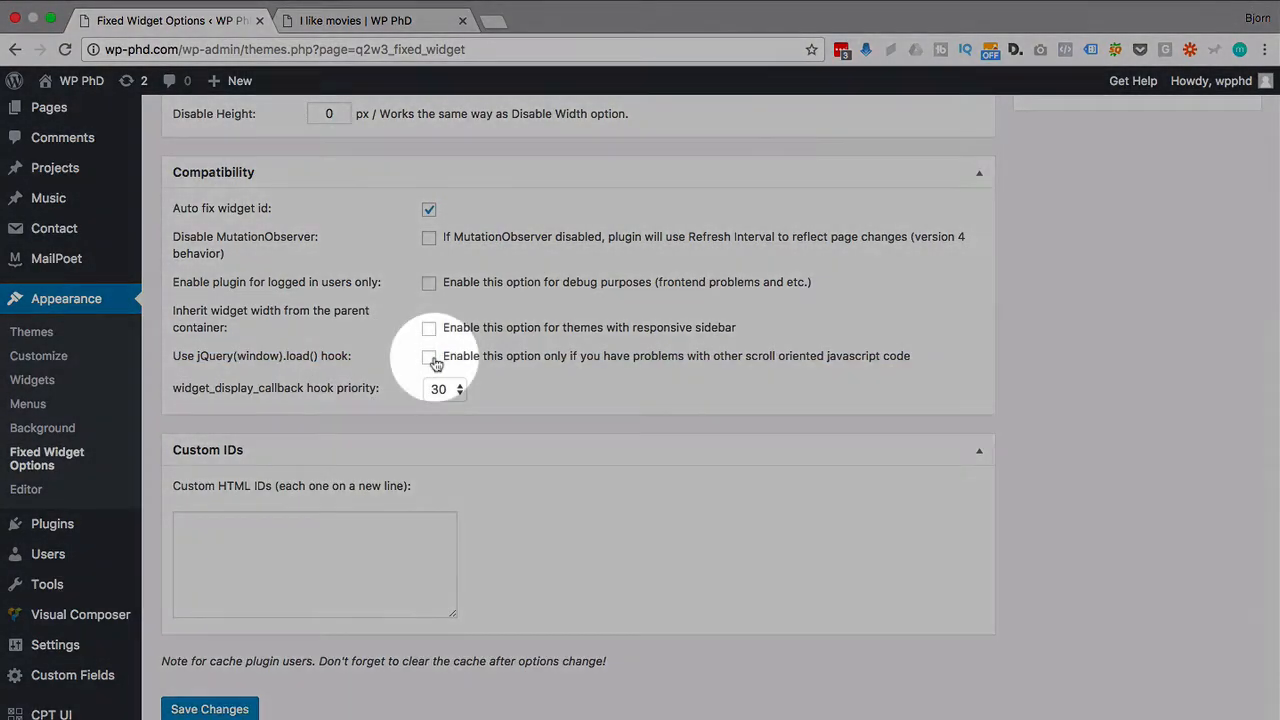
left_click(355, 20)
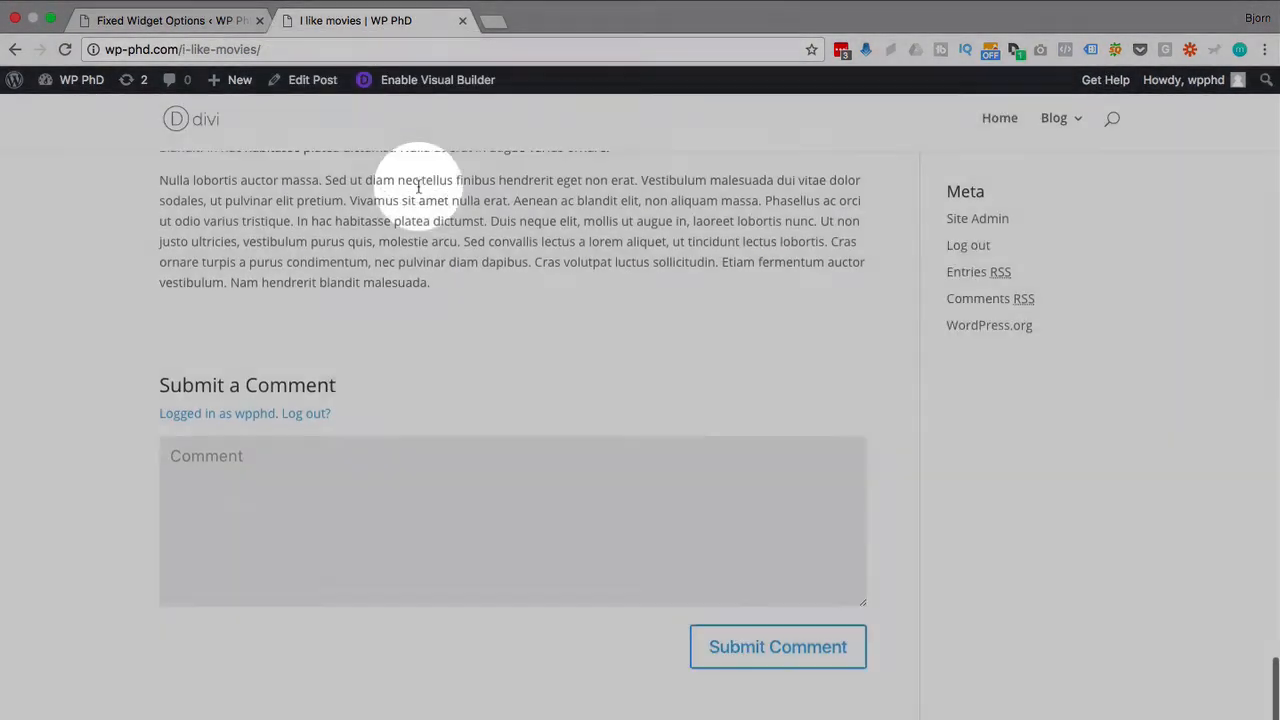
- Scroll up the movies post, then switch back to the Fixed Widget Options tab
scroll("up", 3)
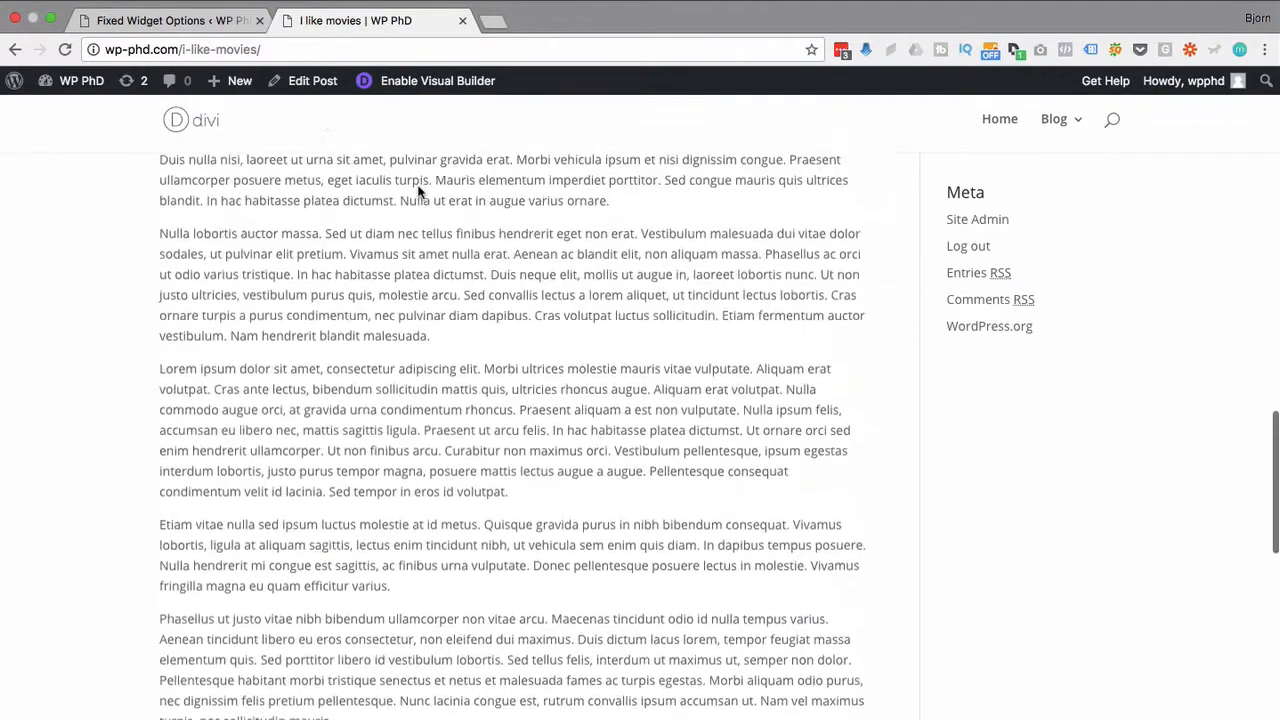
scroll("up", 3)
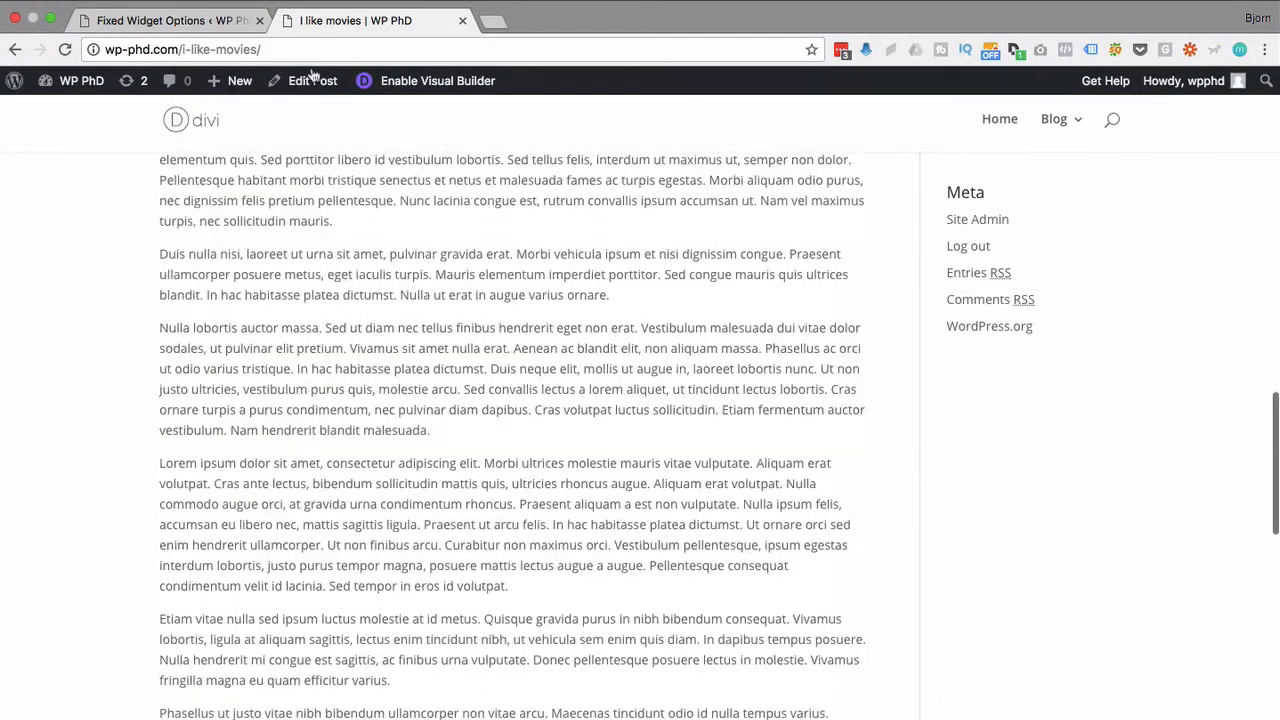
left_click(170, 20)
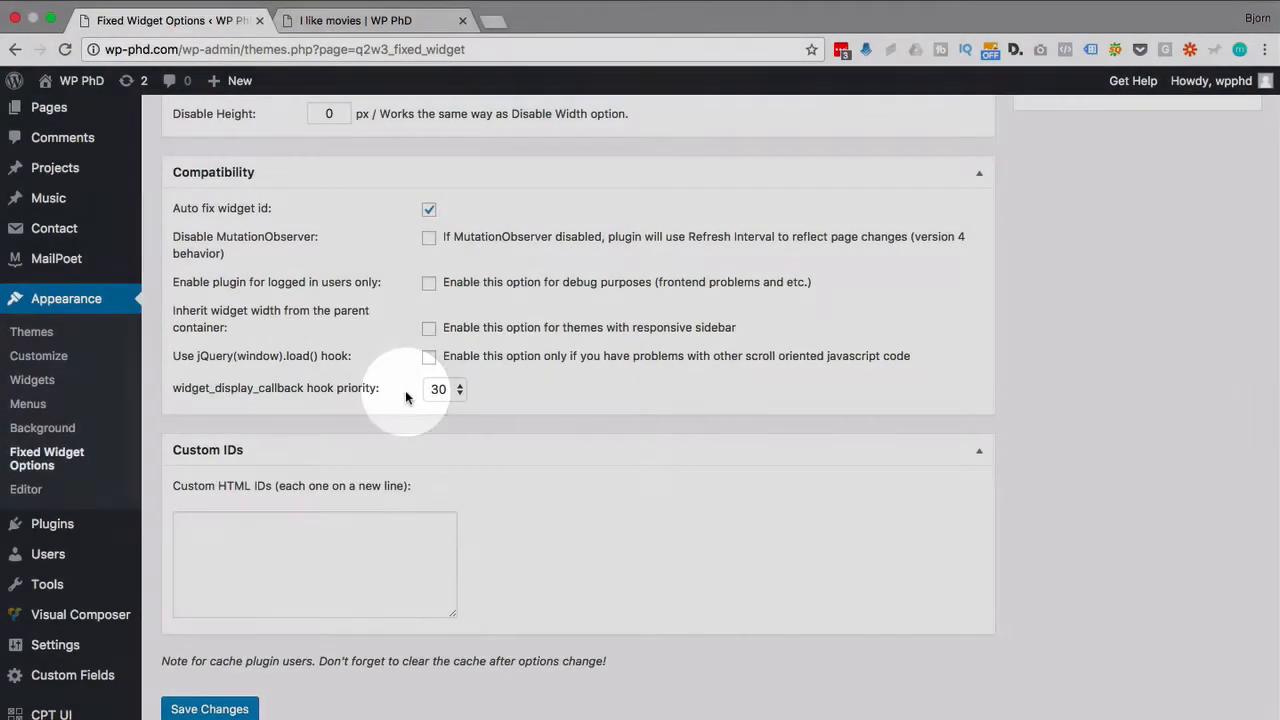
left_click(443, 389)
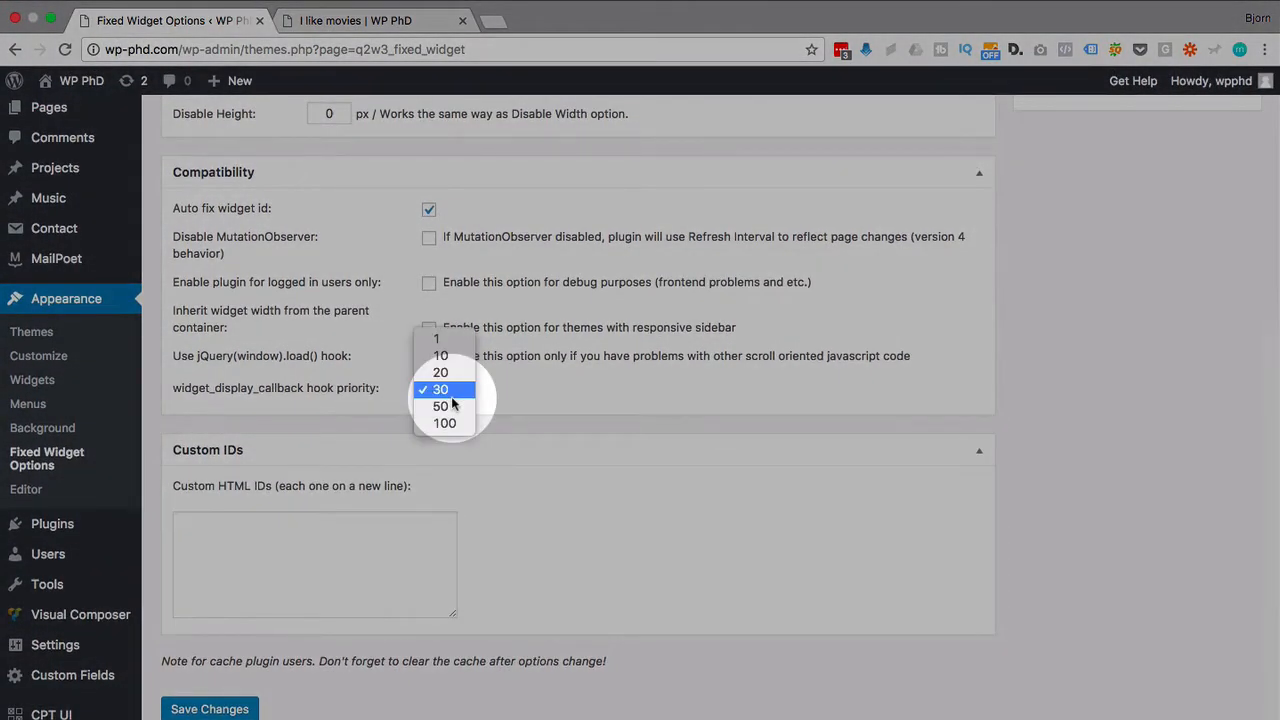
left_click(441, 389)
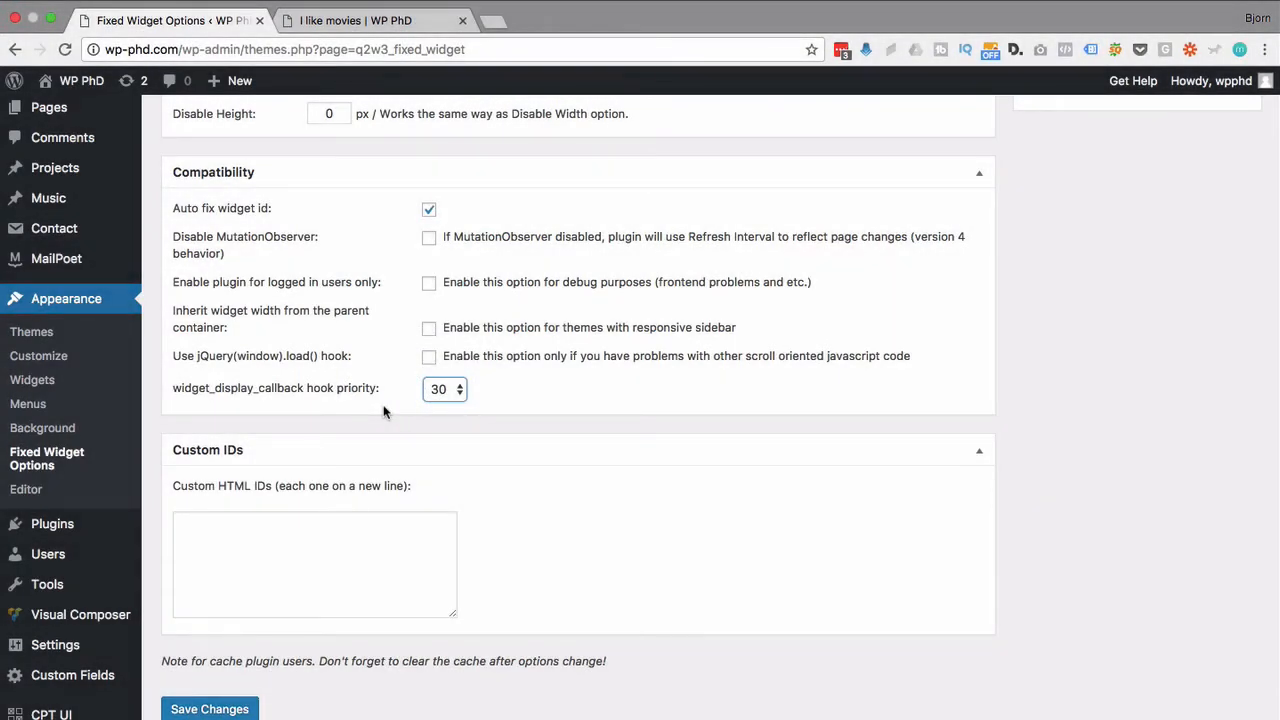
mouse_move(513, 428)
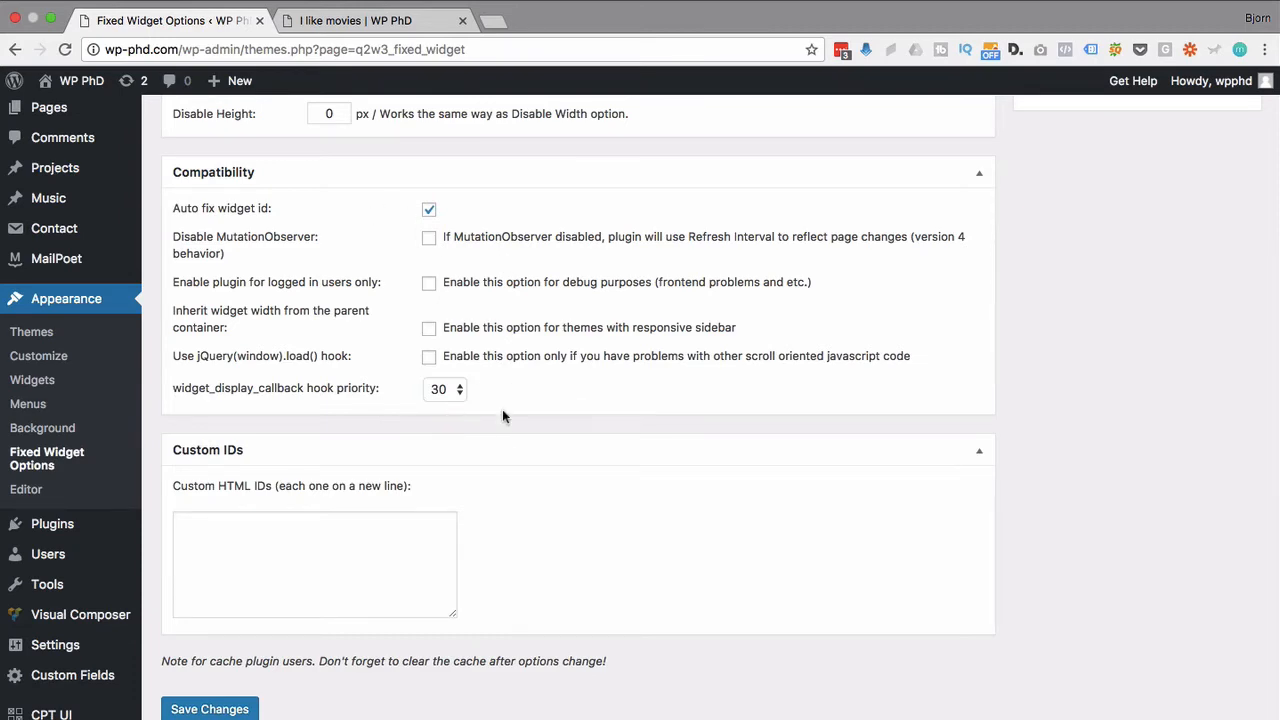
mouse_move(417, 354)
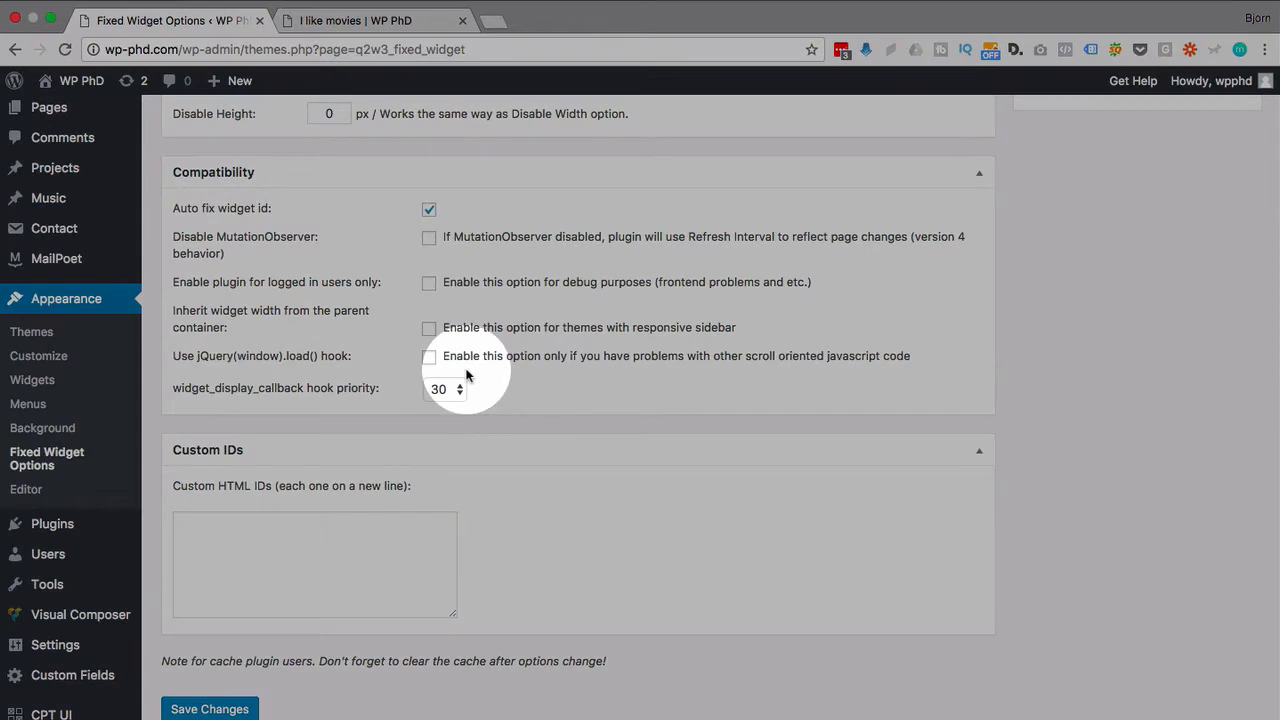
left_click(314, 564)
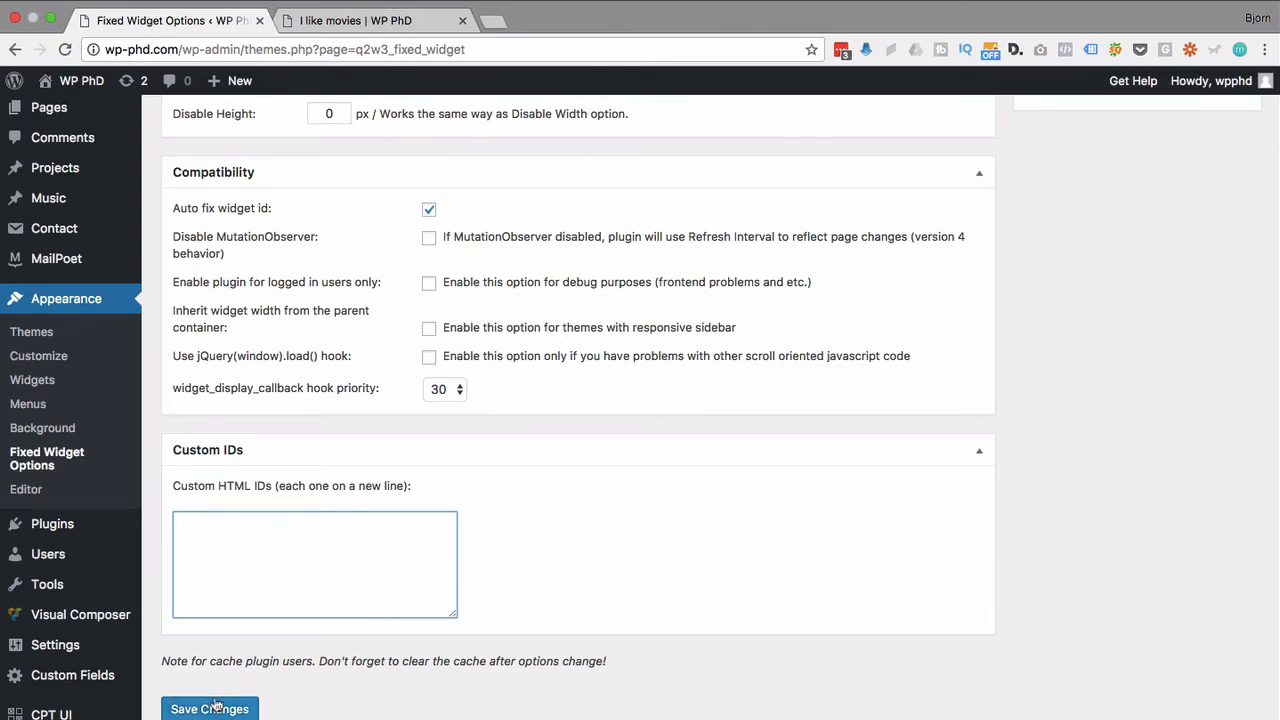
- Save the Fixed Widget Options again, then switch back to the 'I like movies' post
left_click(209, 708)
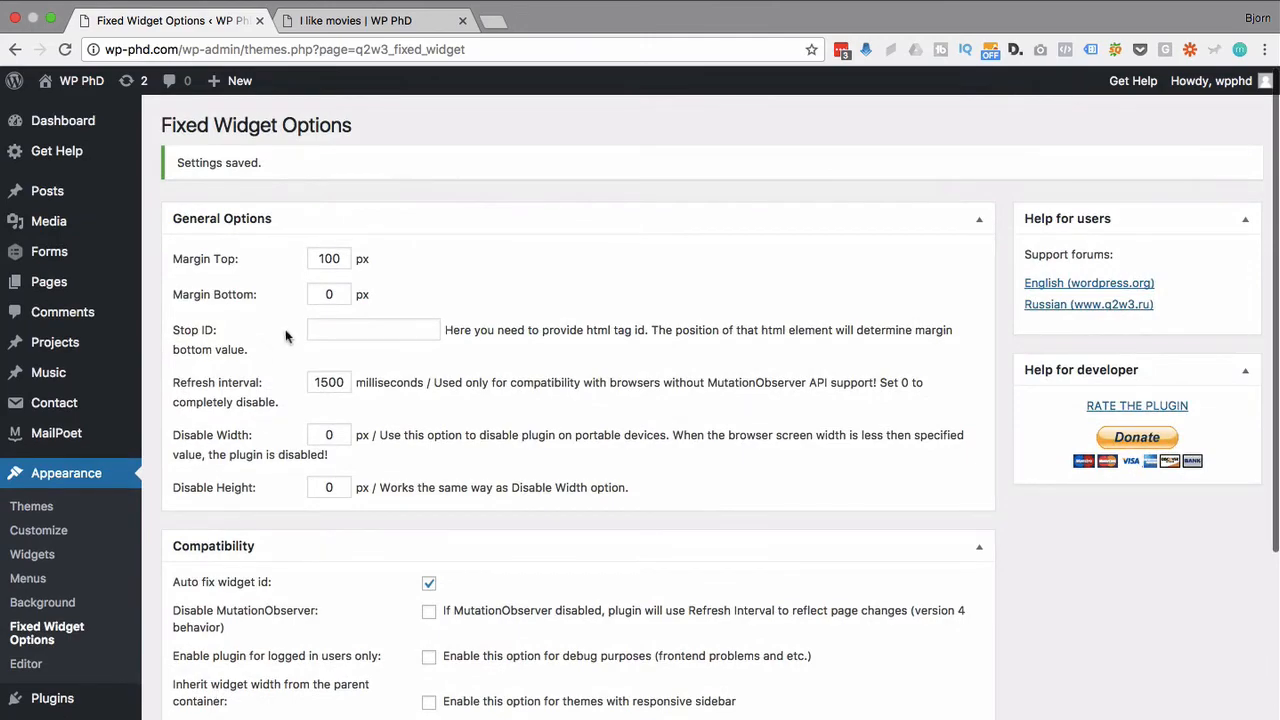
scroll("down", 3)
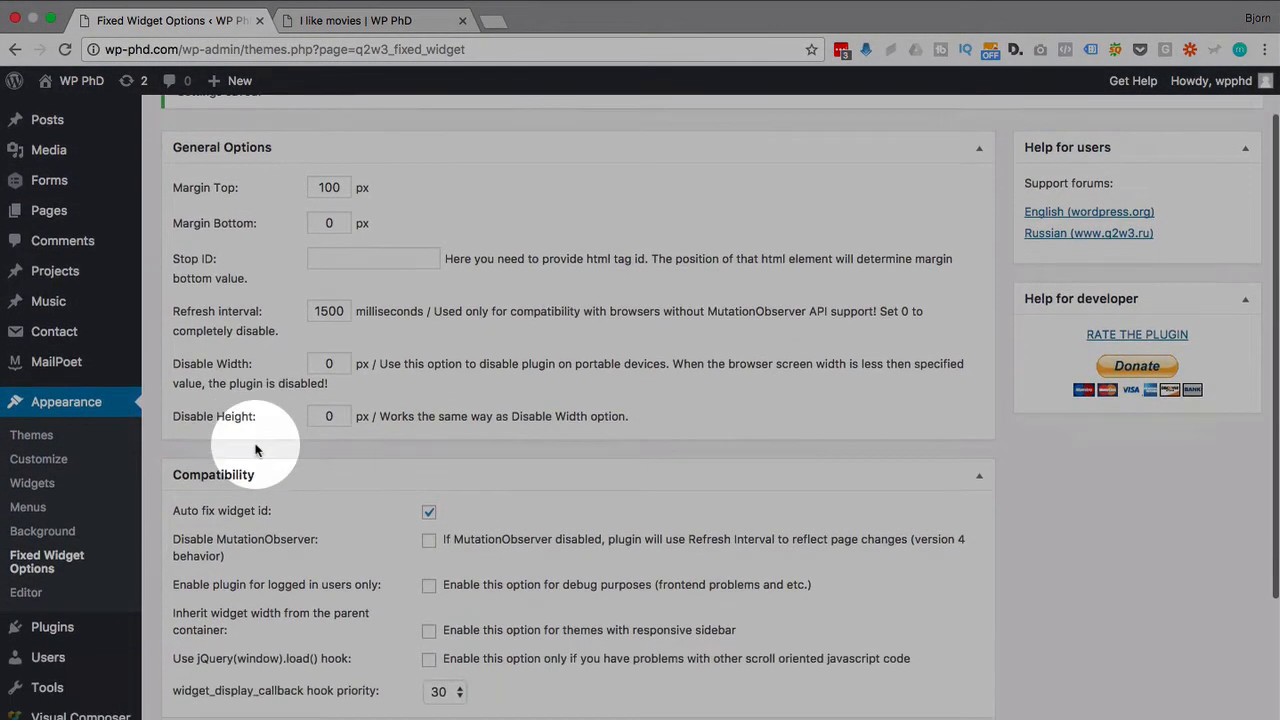
scroll("down", 3)
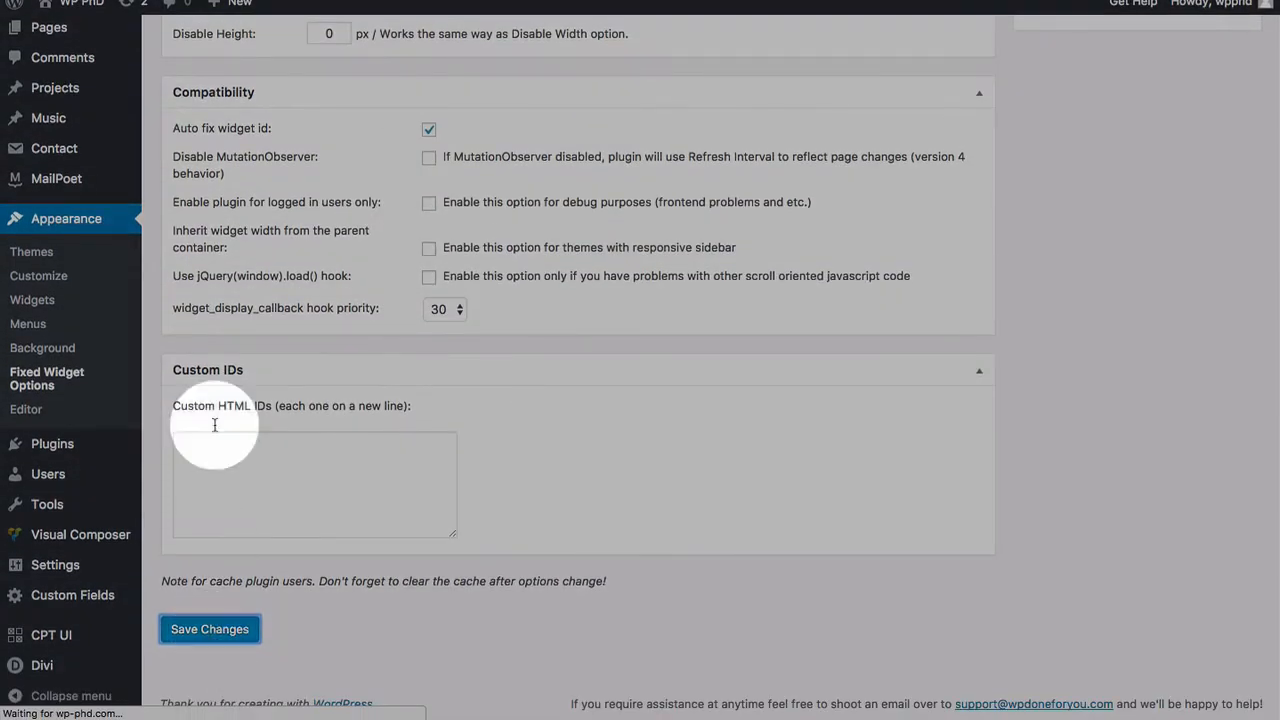
left_click(355, 20)
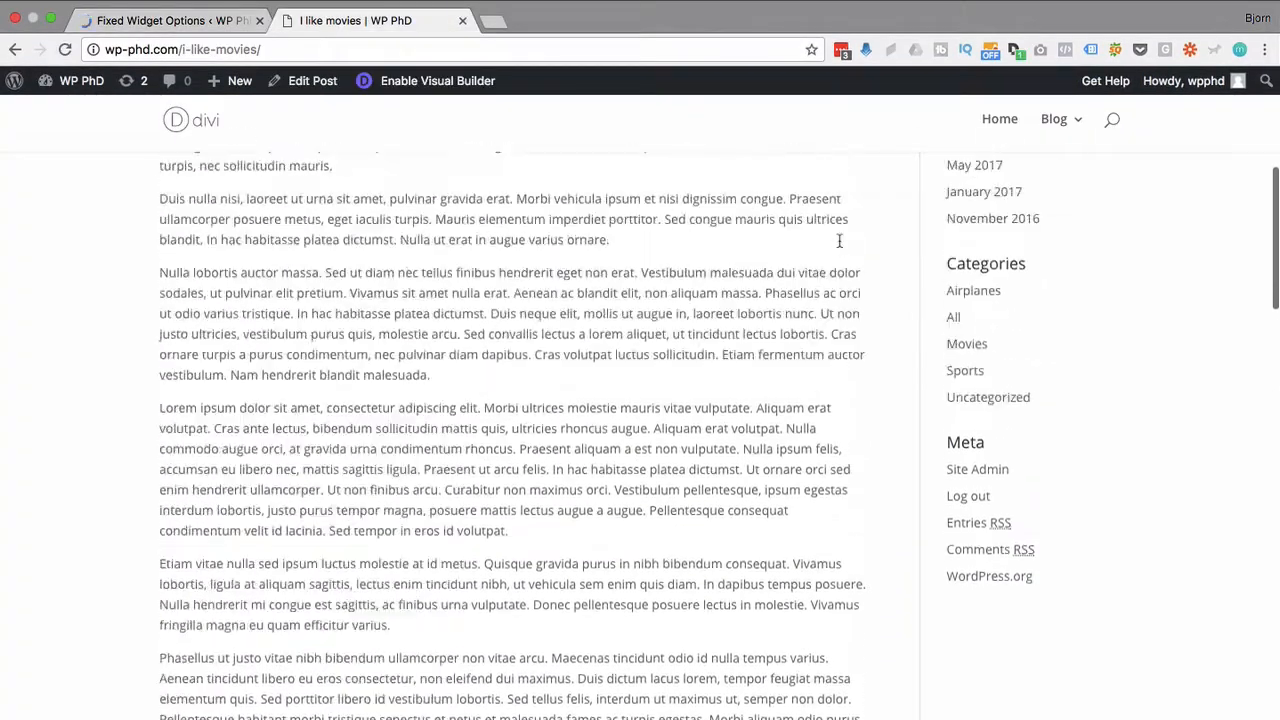